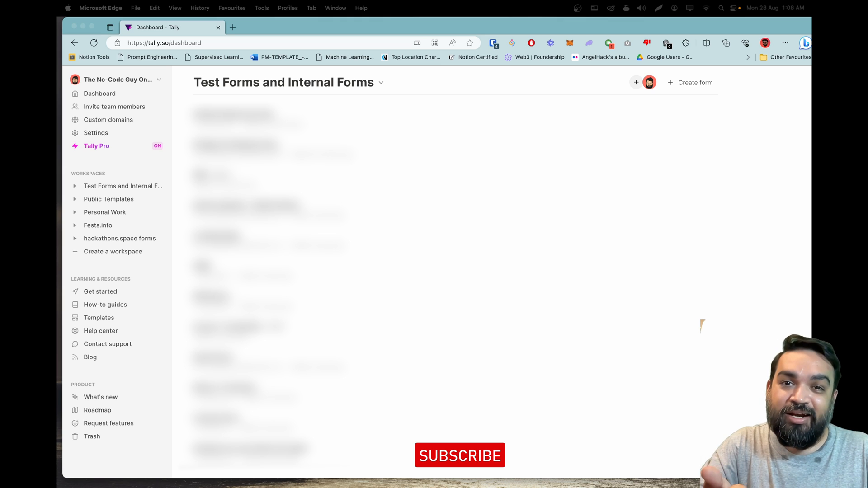
- Create a blank form and insert a Ranking block with options O1, O2 and O3
click(459, 454)
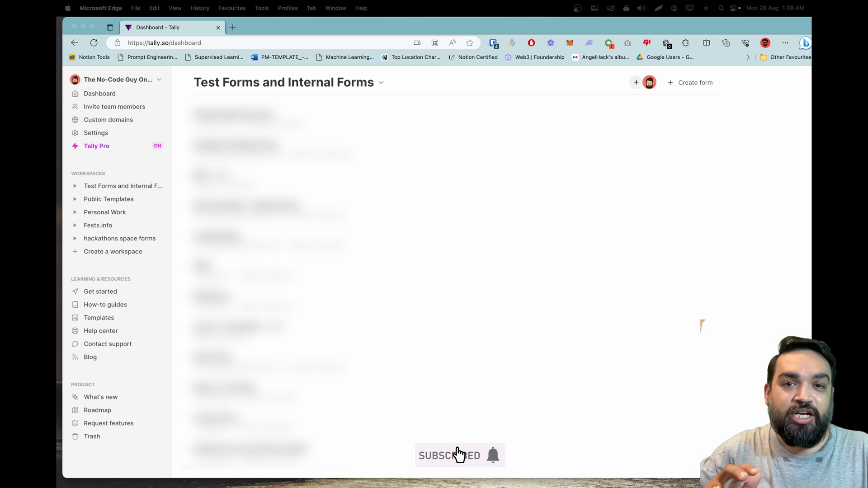
mouse_move(492, 455)
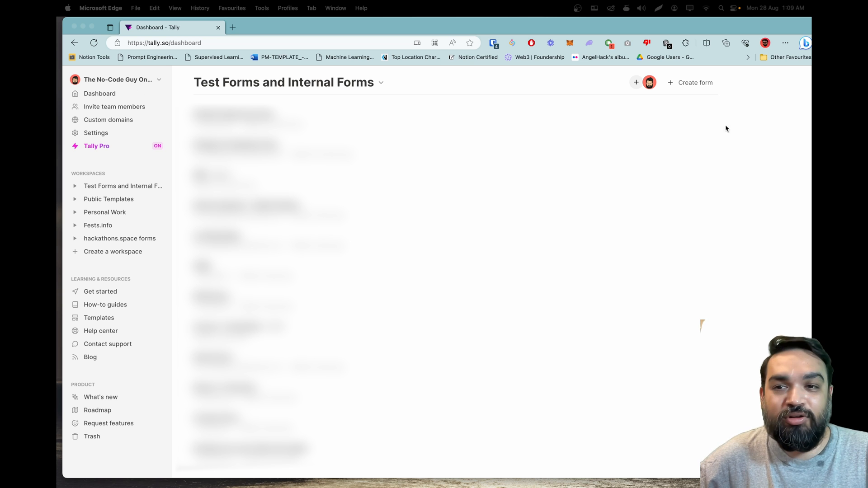
click(690, 82)
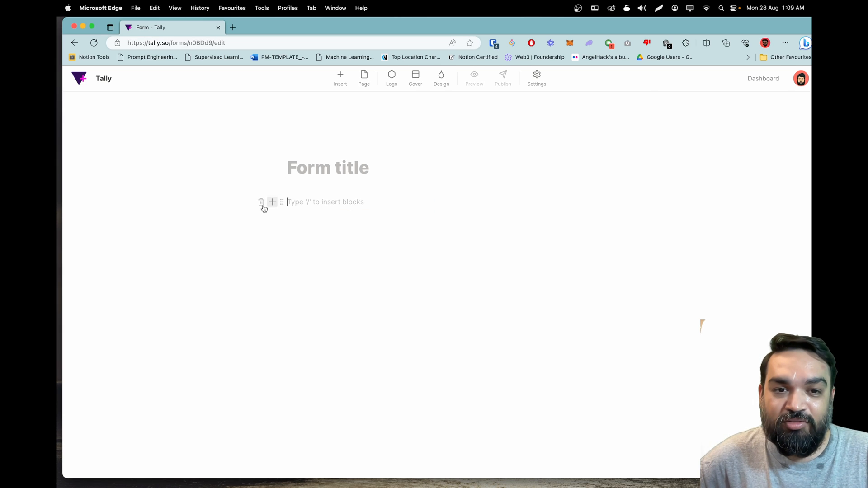
click(272, 202)
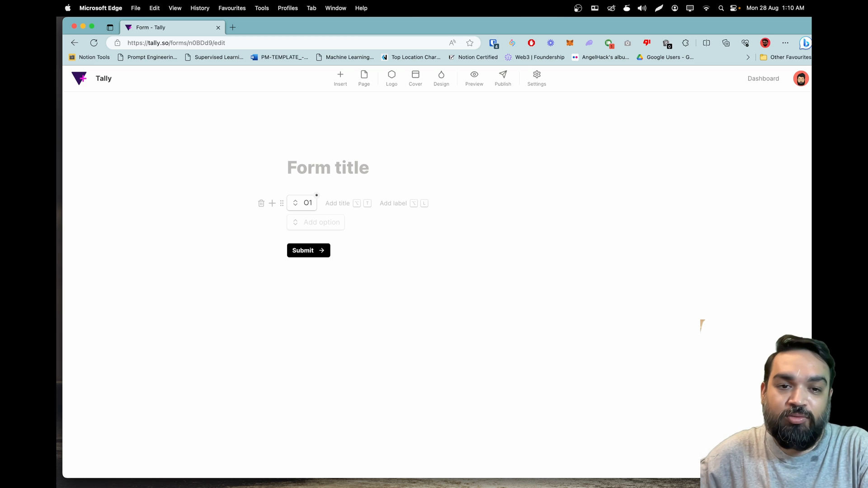
click(322, 222)
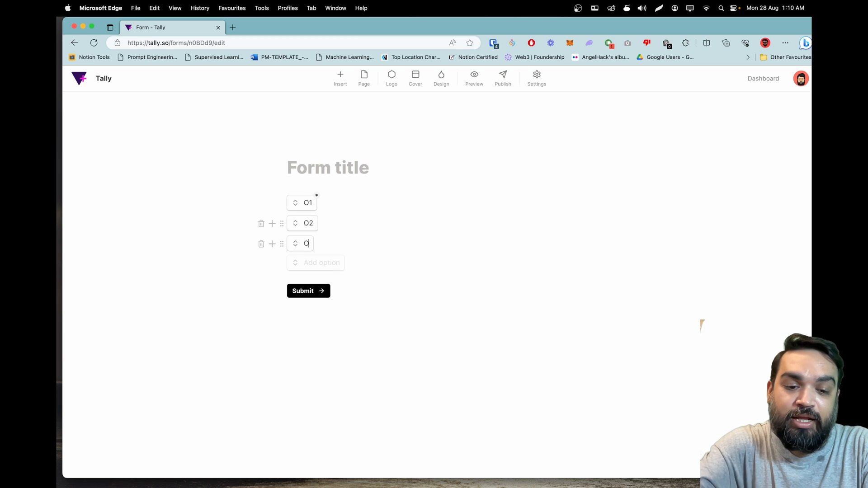
text(3)
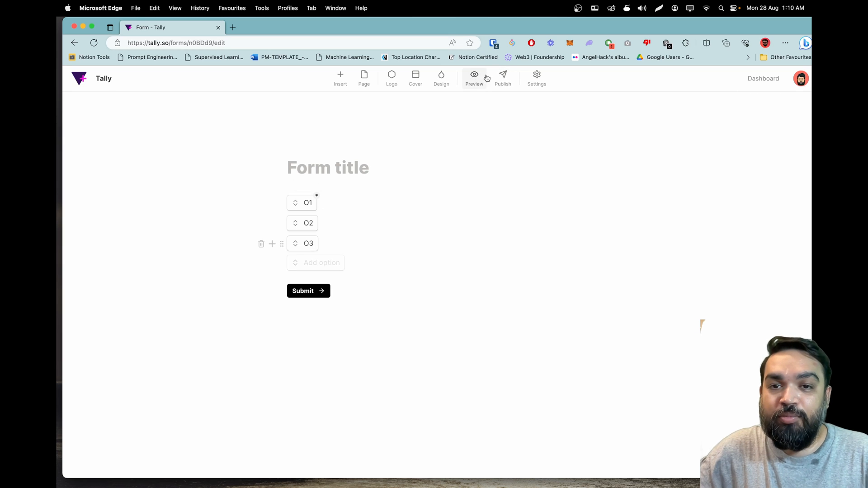
click(474, 78)
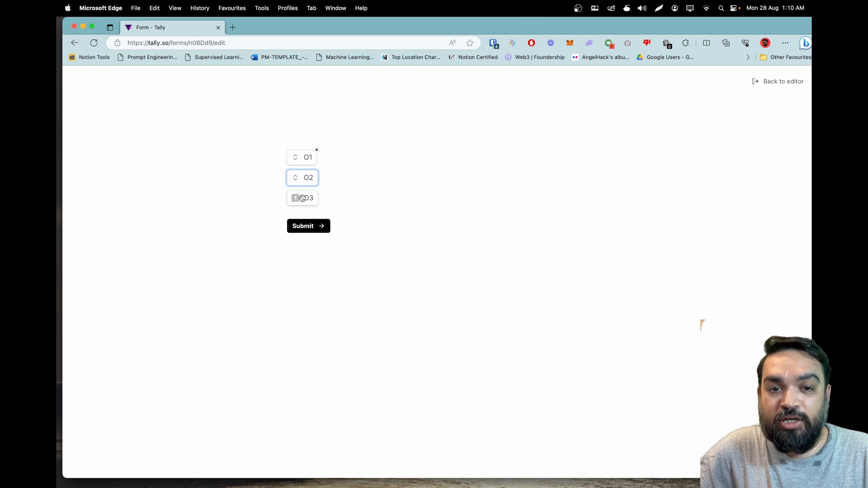
drag(303, 198, 303, 156)
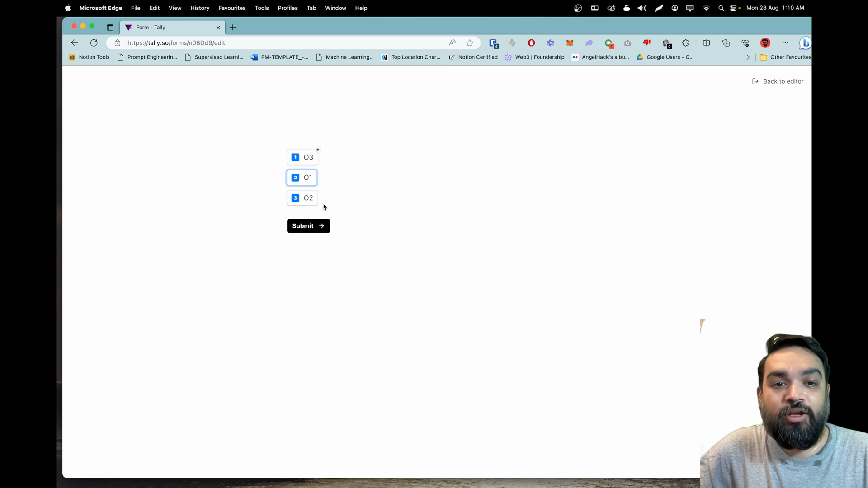
drag(302, 177, 302, 201)
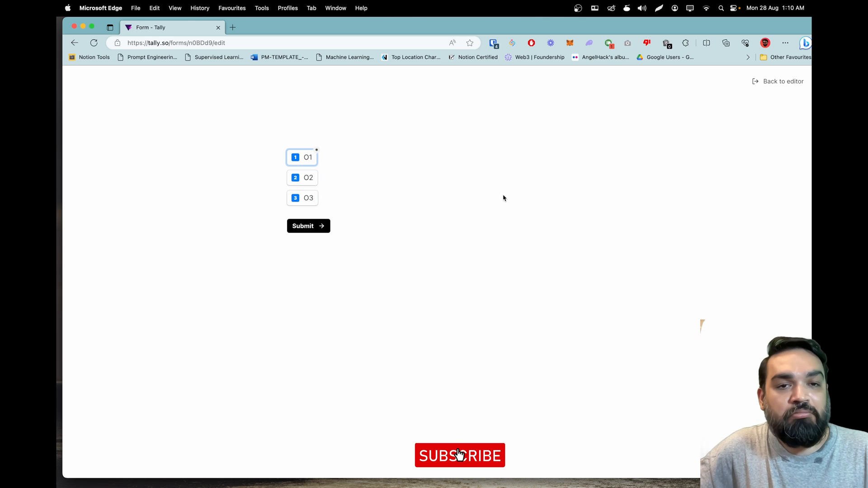
click(459, 456)
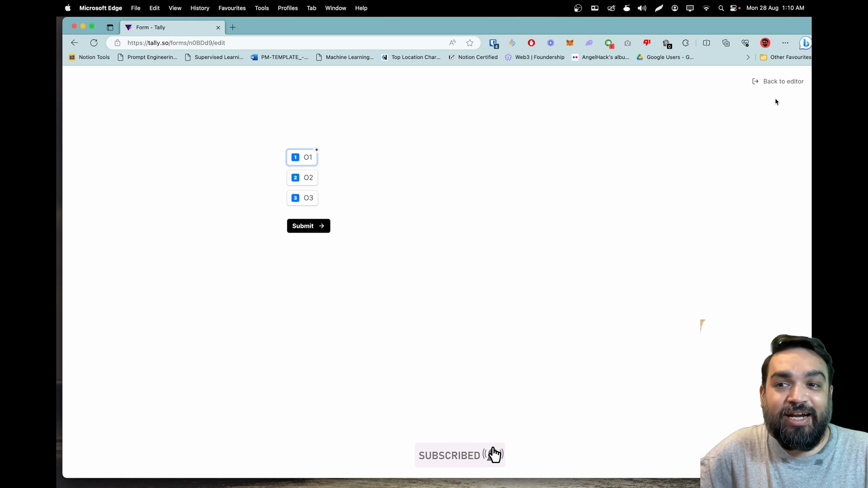
click(783, 81)
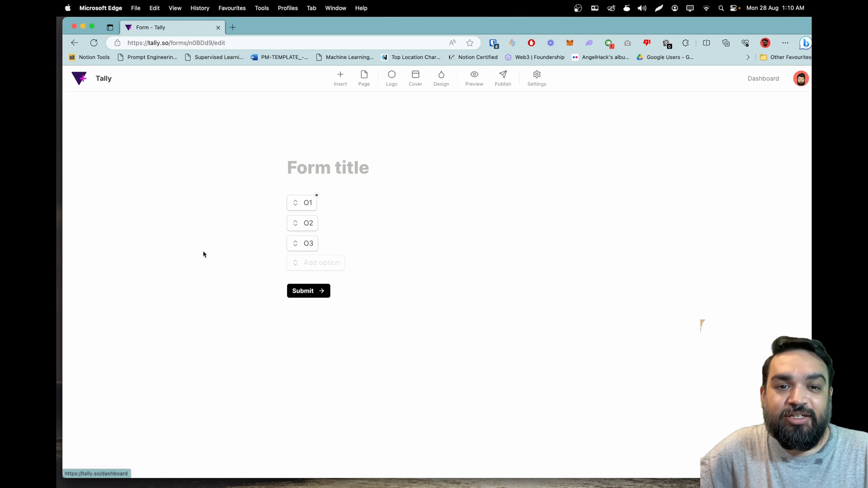
- Turn on Randomize options and Image for the ranking question and attach a heart-hands photo to O1
click(282, 204)
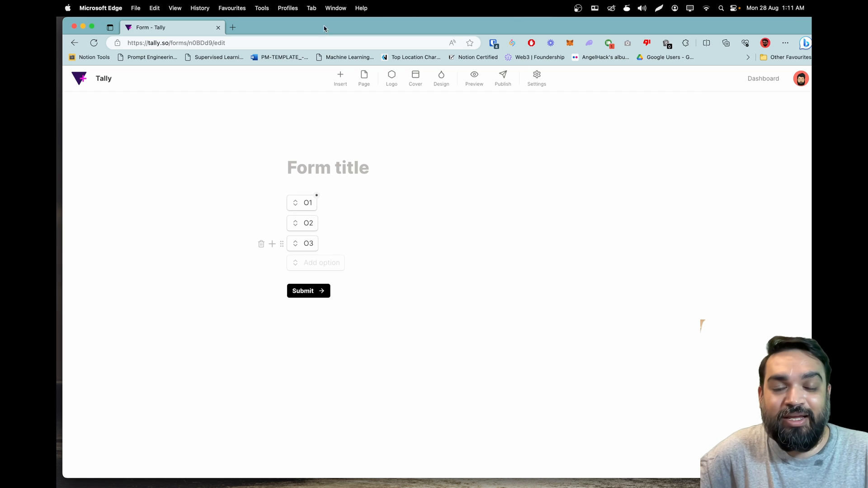
click(302, 203)
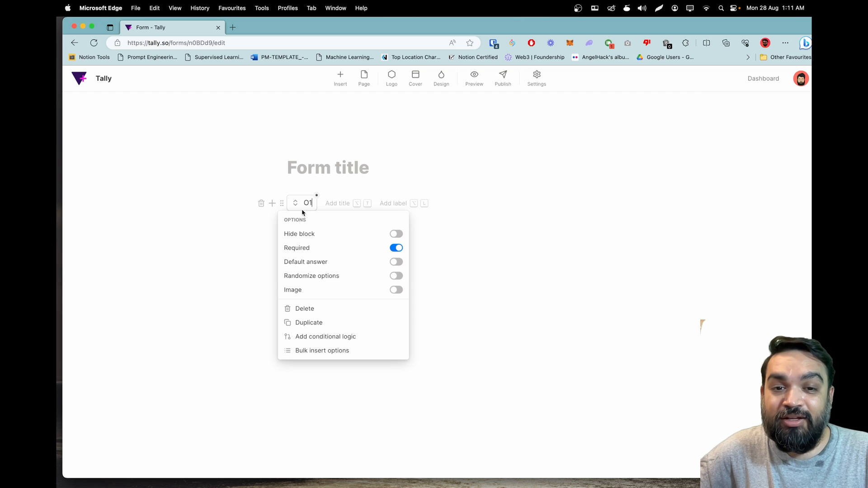
click(396, 276)
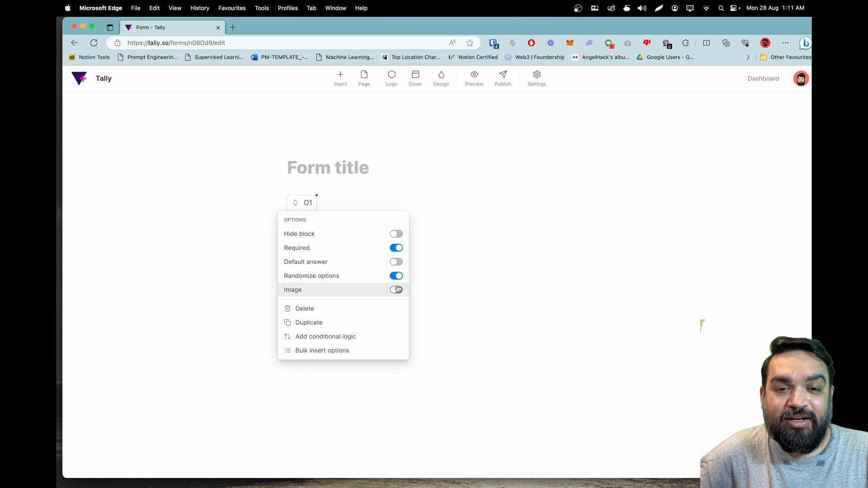
click(396, 290)
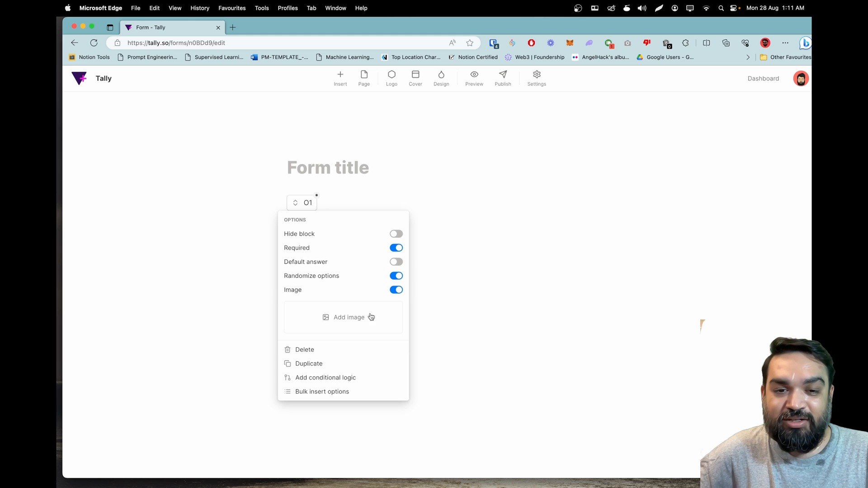
click(349, 317)
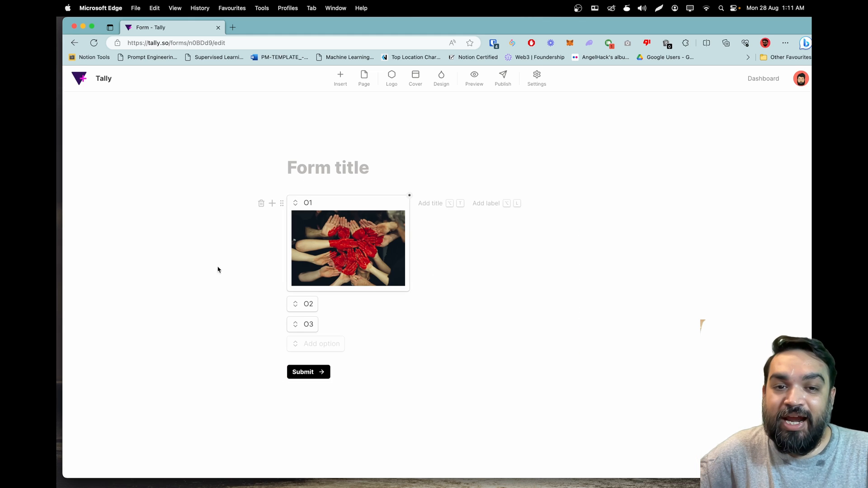
click(340, 78)
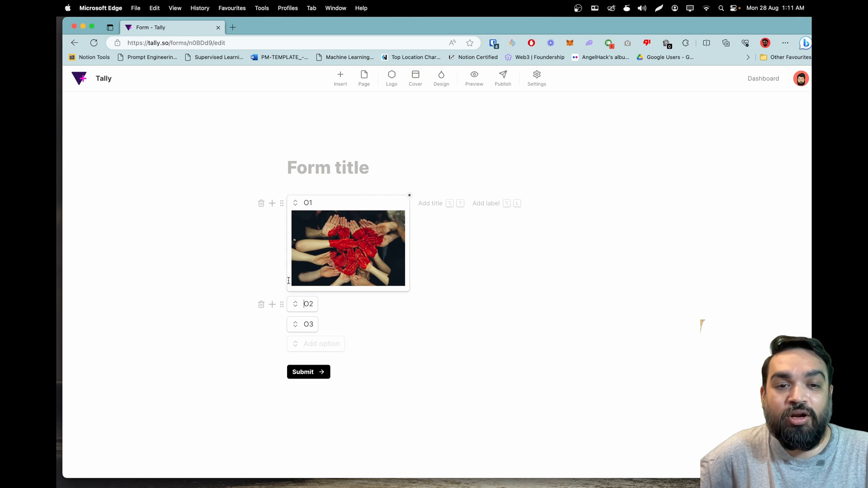
mouse_move(298, 216)
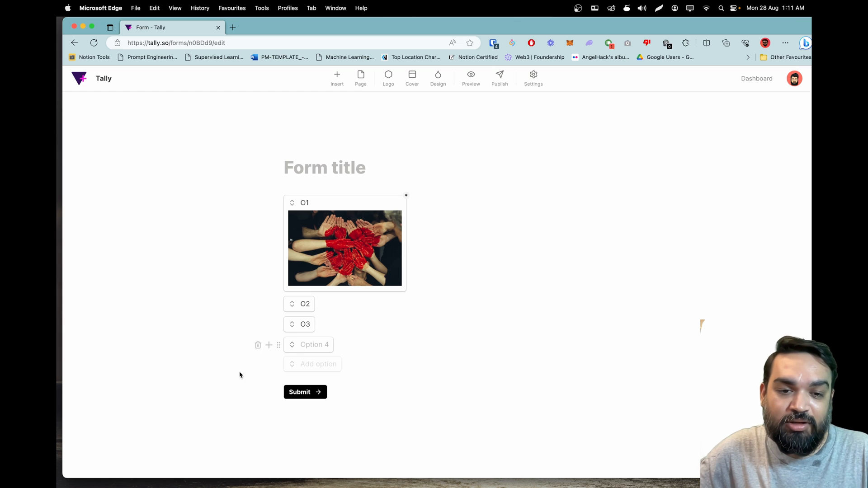
- Insert a File upload block limited to audio files with a 10 MB maximum size
click(336, 75)
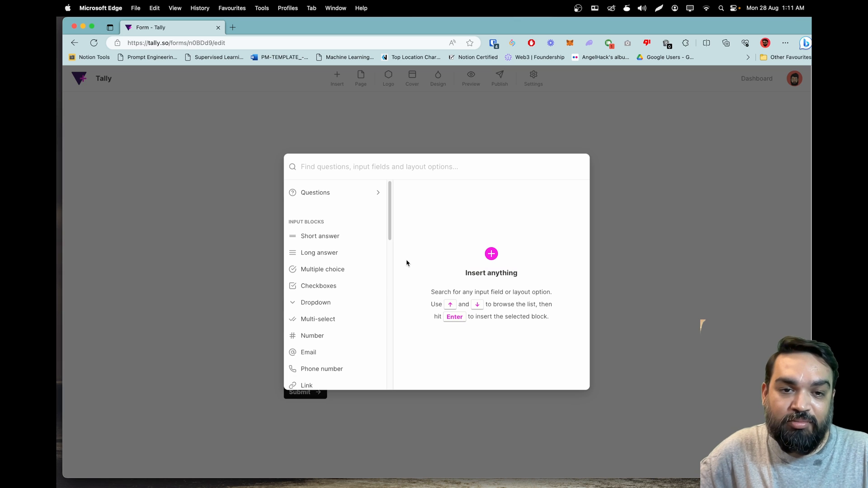
mouse_move(387, 280)
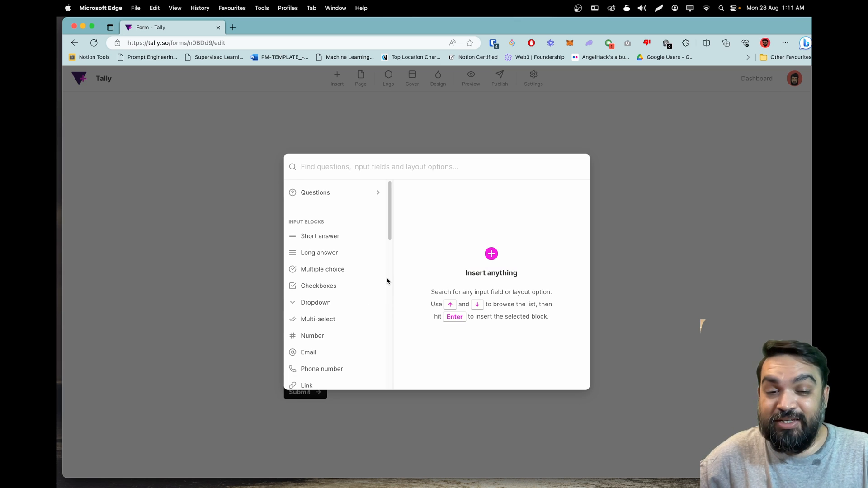
scroll(down, 3)
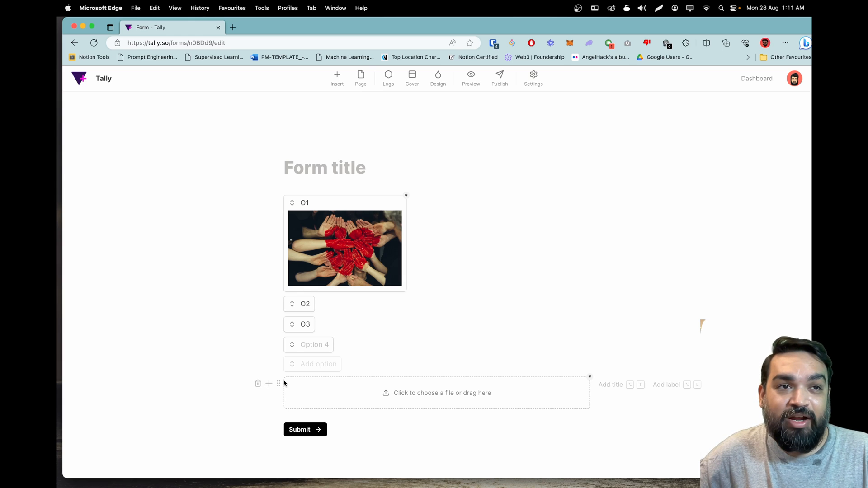
click(278, 383)
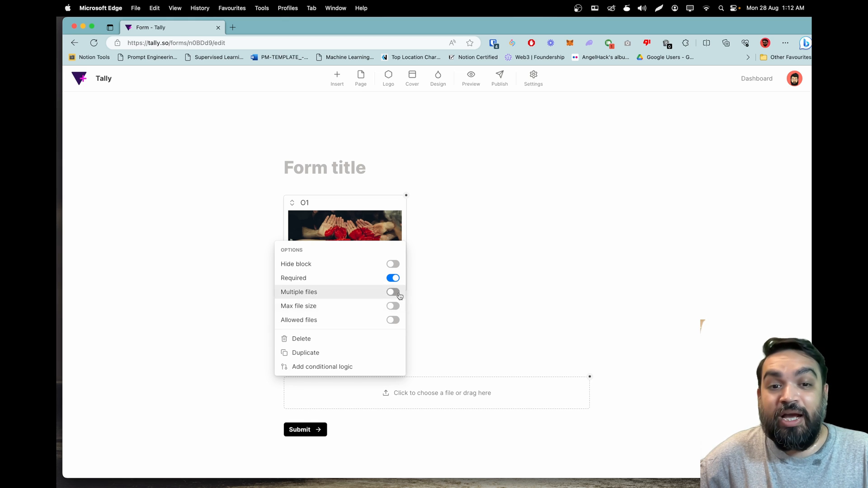
click(393, 305)
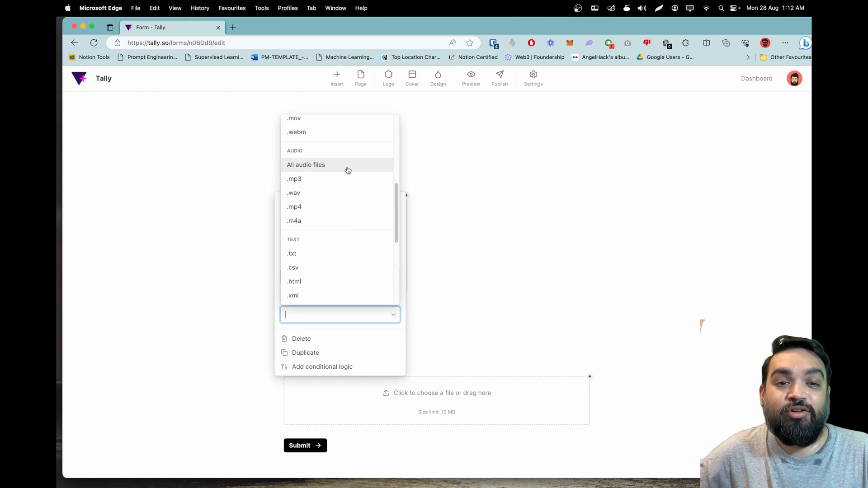
click(305, 165)
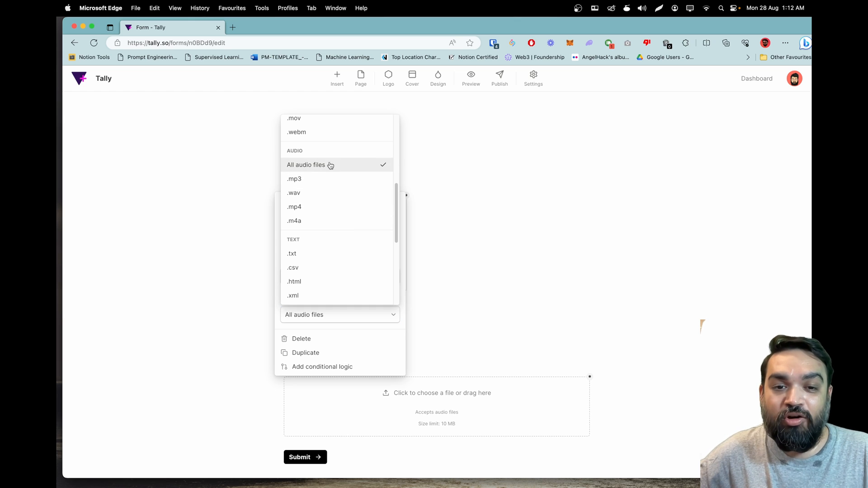
click(306, 164)
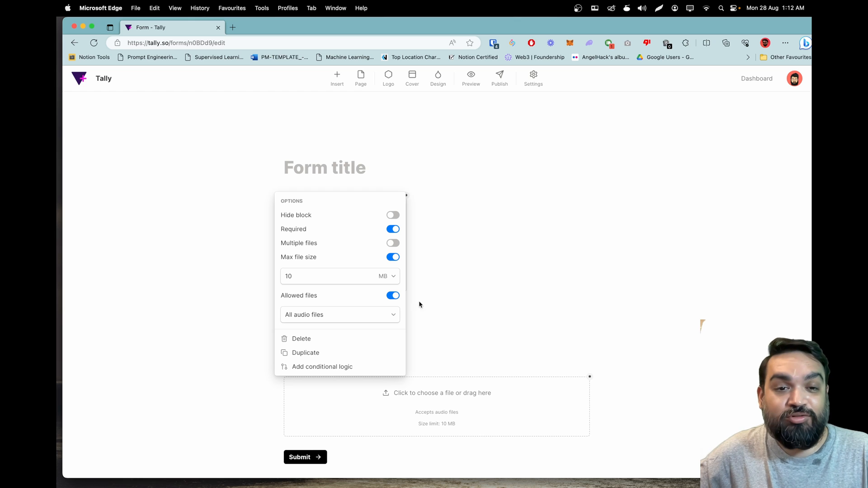
mouse_move(376, 299)
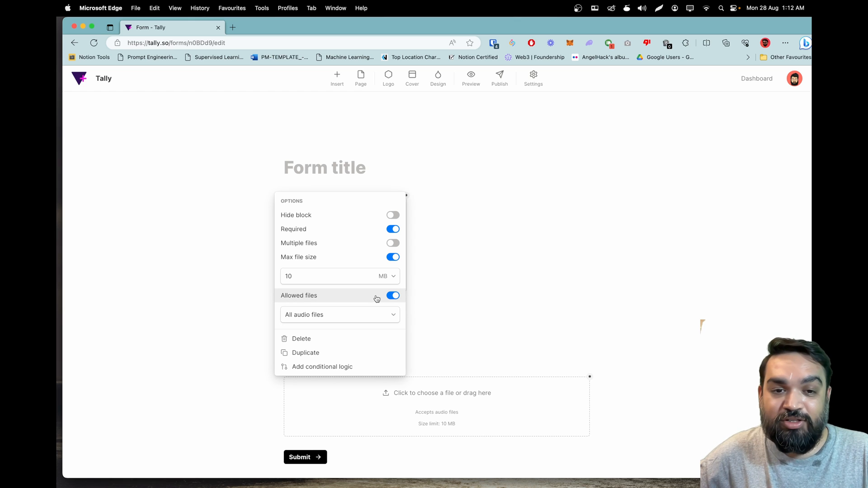
- Allow multiple files with a minimum of 2 and maximum of 10 uploads
click(392, 242)
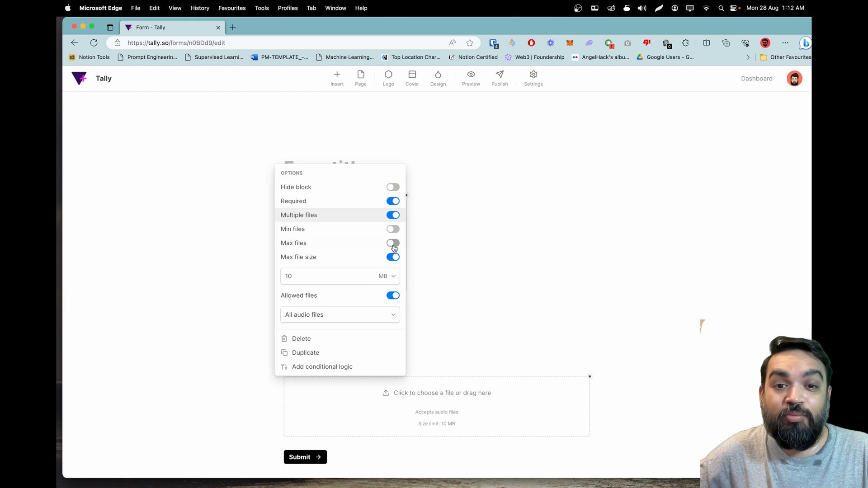
click(393, 244)
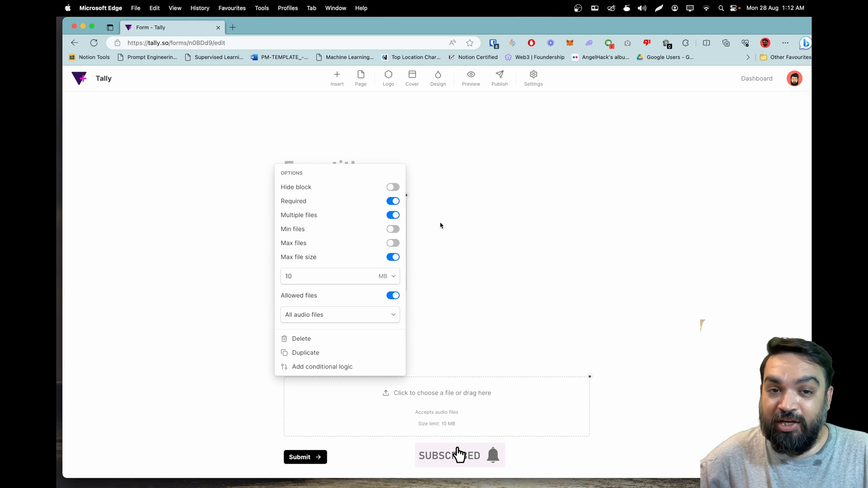
click(392, 229)
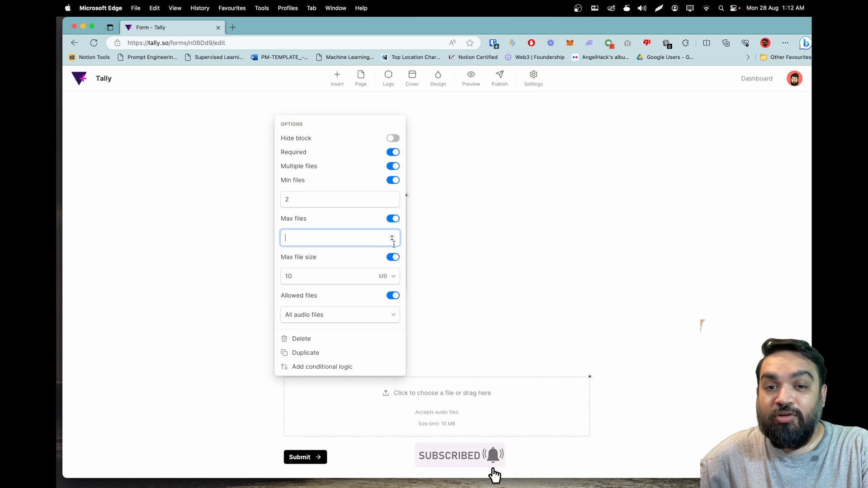
text(10)
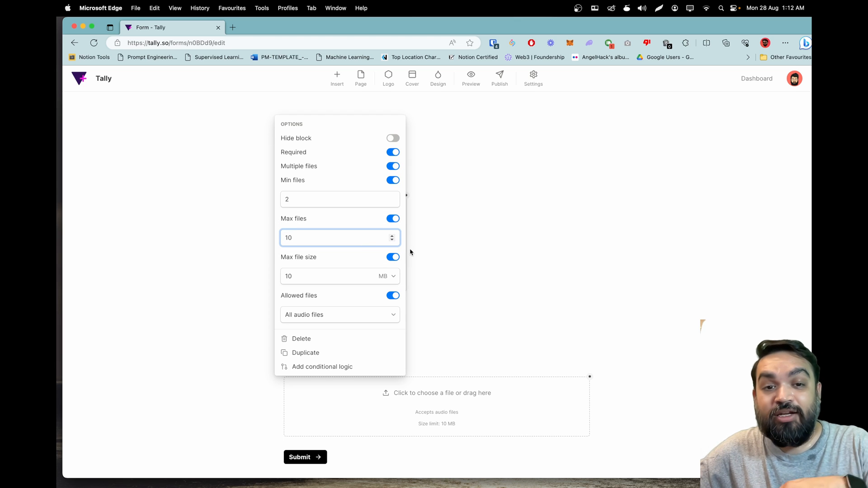
mouse_move(421, 246)
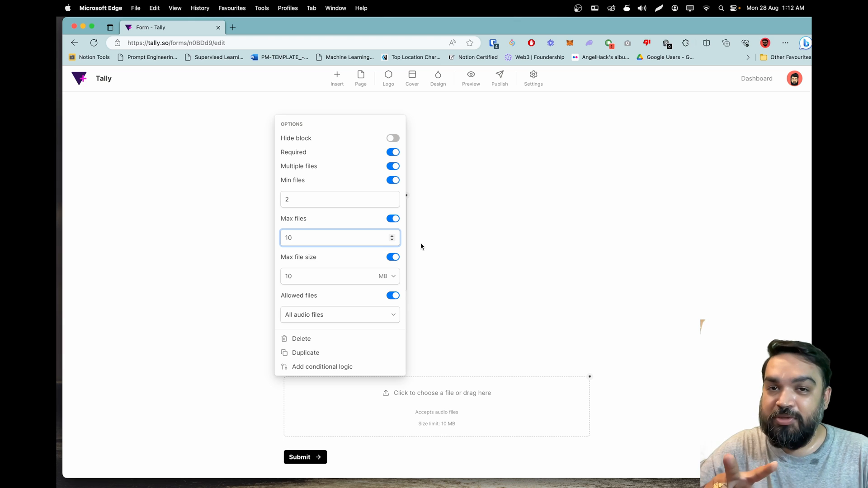
mouse_move(487, 250)
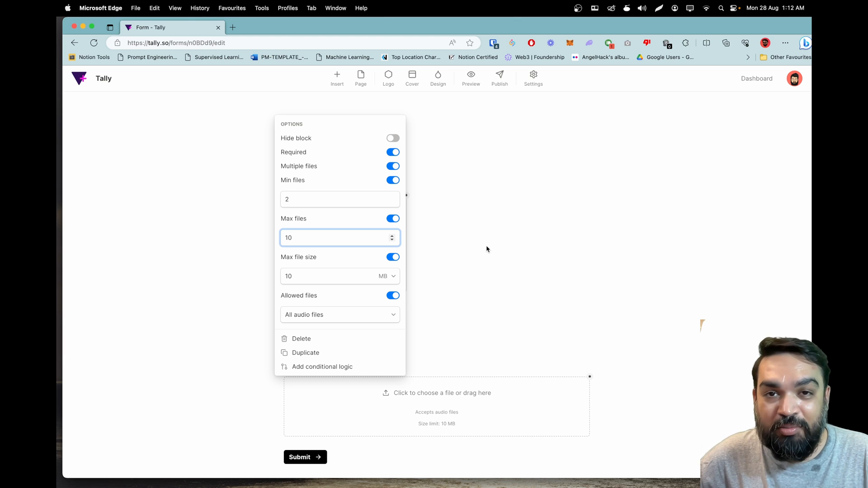
click(488, 249)
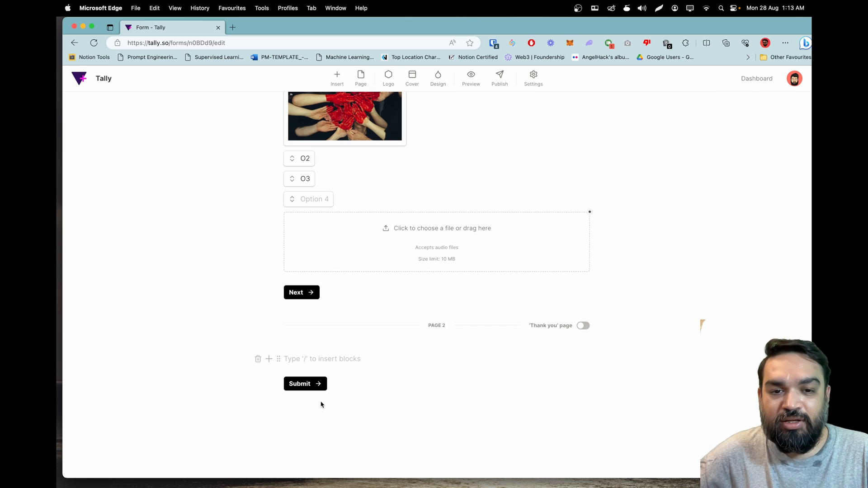
- Make Page 2 the thank-you page and write 'Thank you @' in its block
click(583, 326)
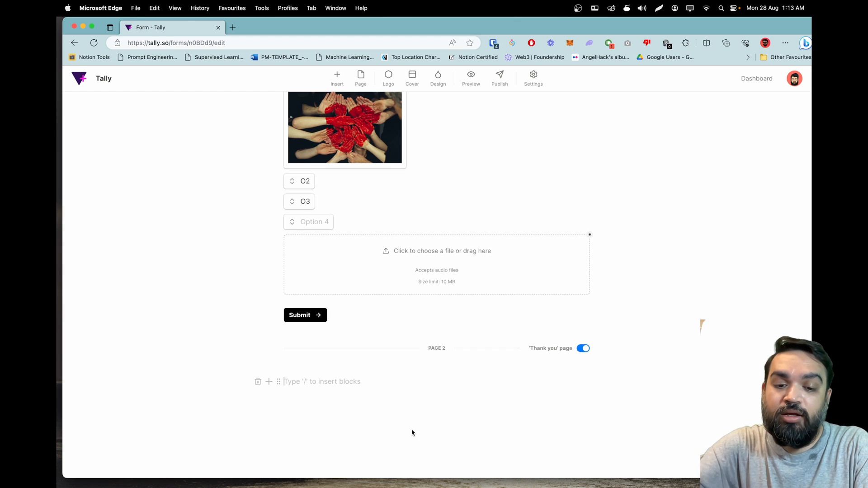
text(Thanks for)
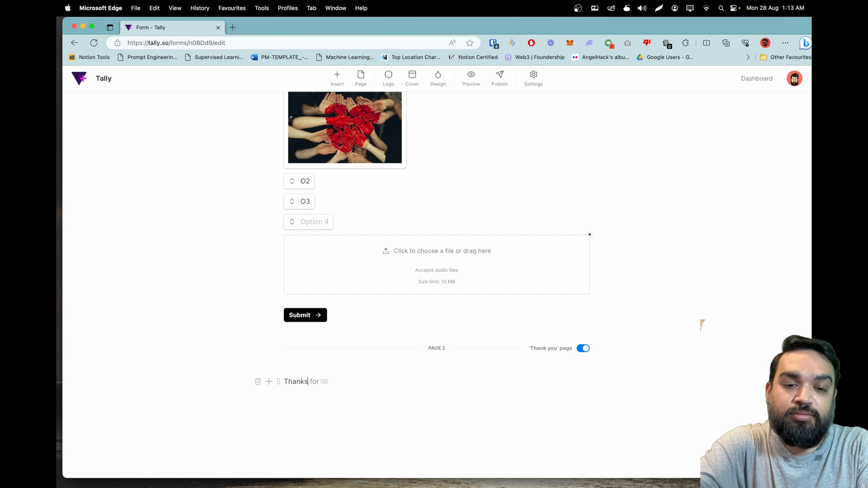
text(Thank y)
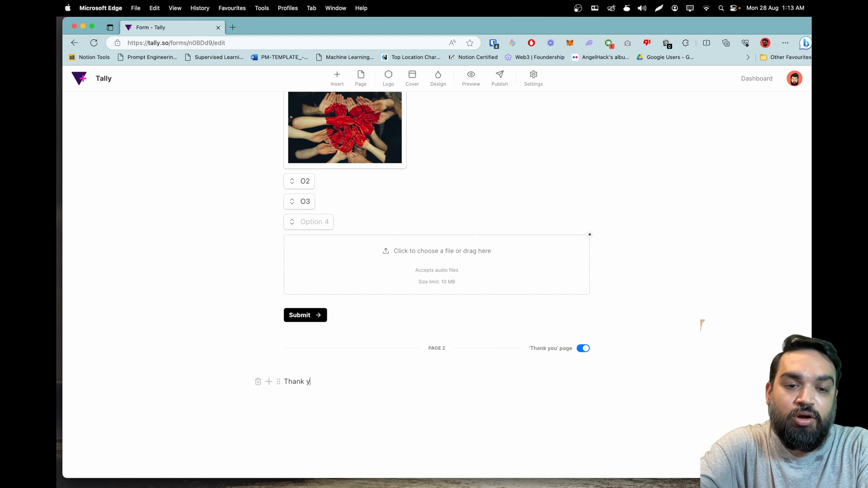
text(ou @)
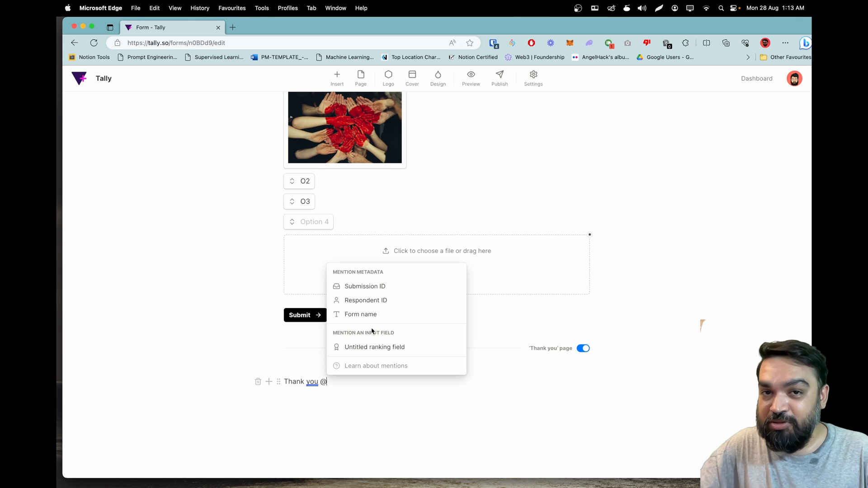
mouse_move(364, 287)
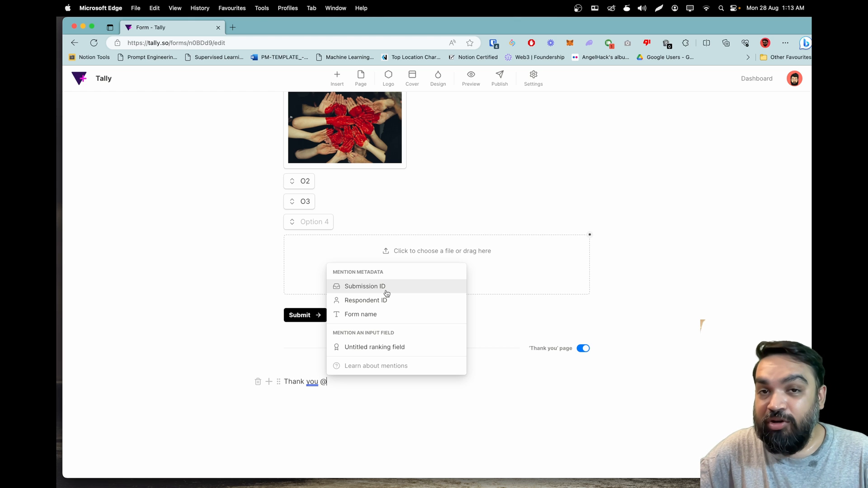
mouse_move(374, 396)
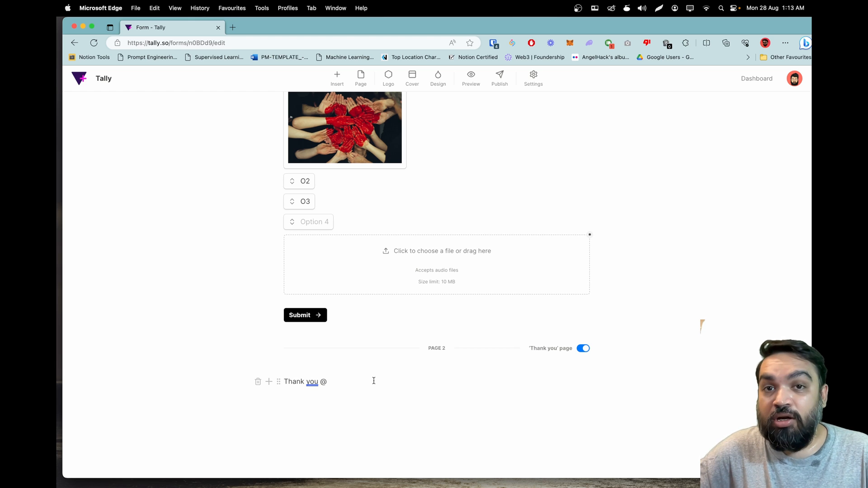
mouse_move(353, 380)
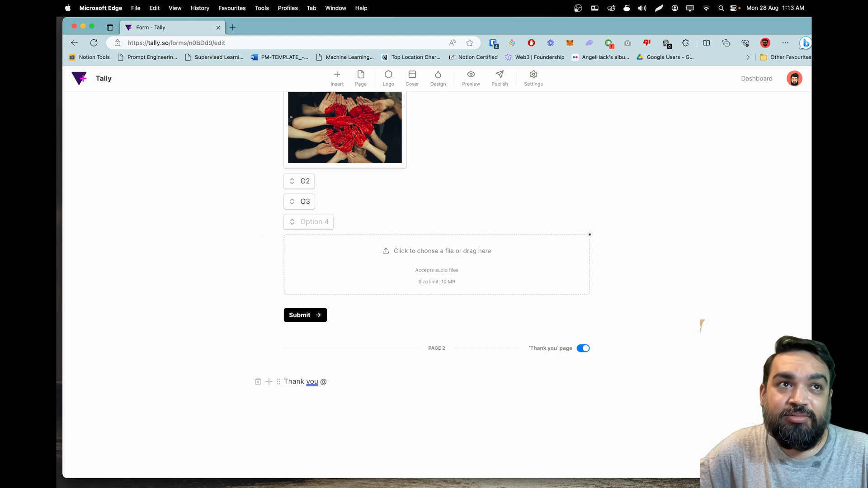
mouse_move(360, 403)
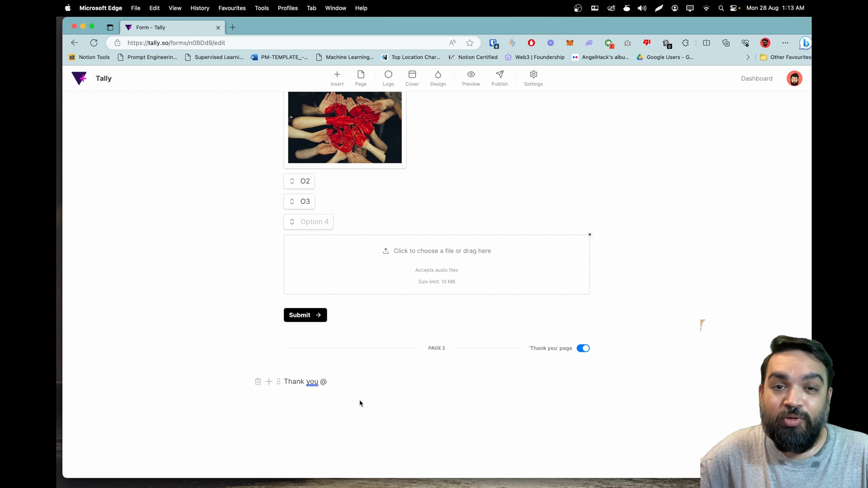
click(533, 75)
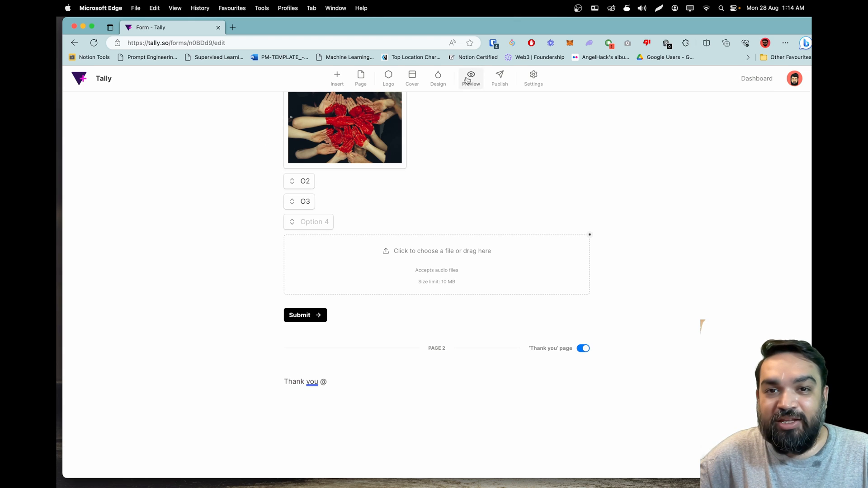
- Enable the Progress bar in the form settings and save the change
click(533, 78)
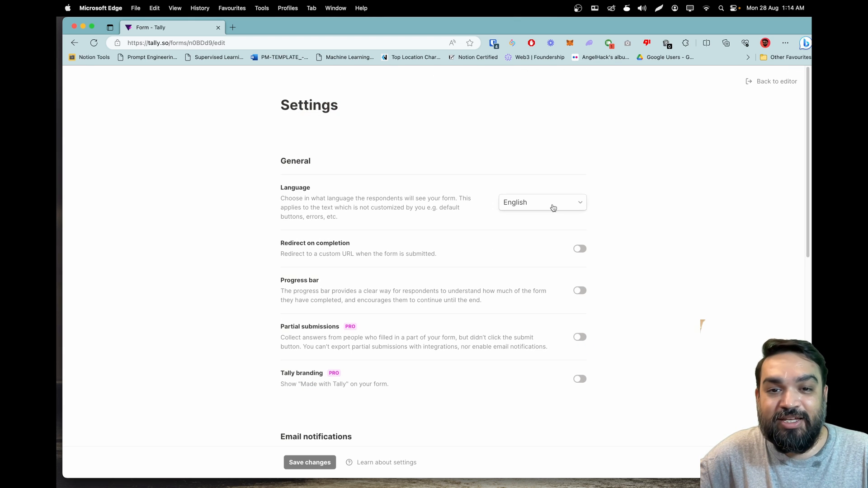
mouse_move(591, 284)
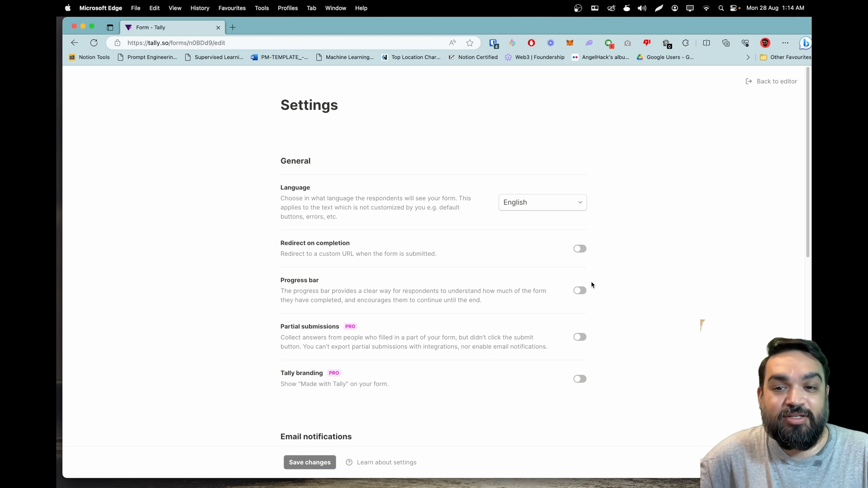
click(579, 290)
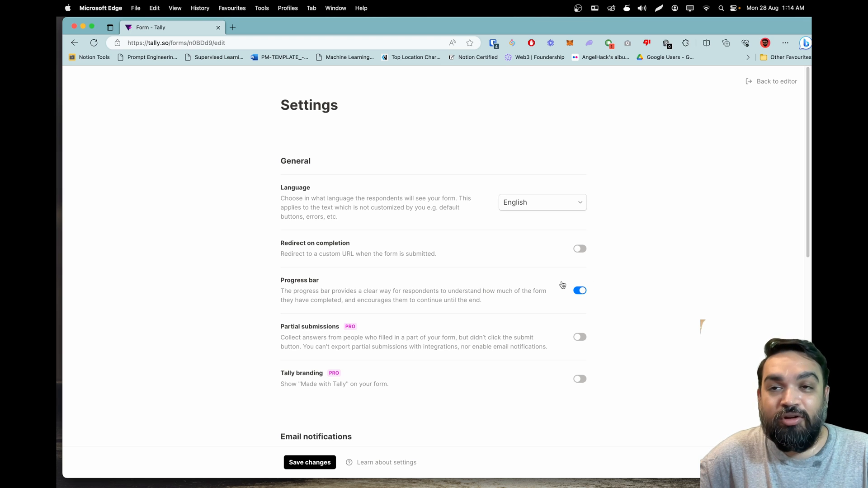
mouse_move(453, 274)
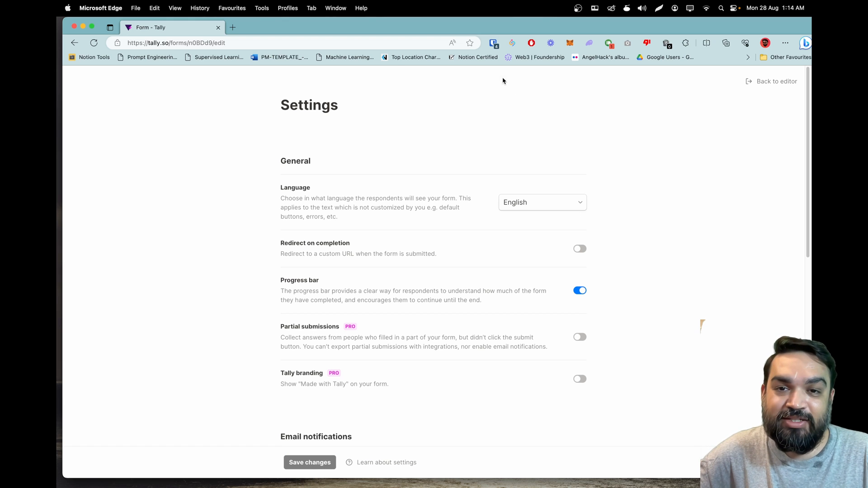
click(776, 81)
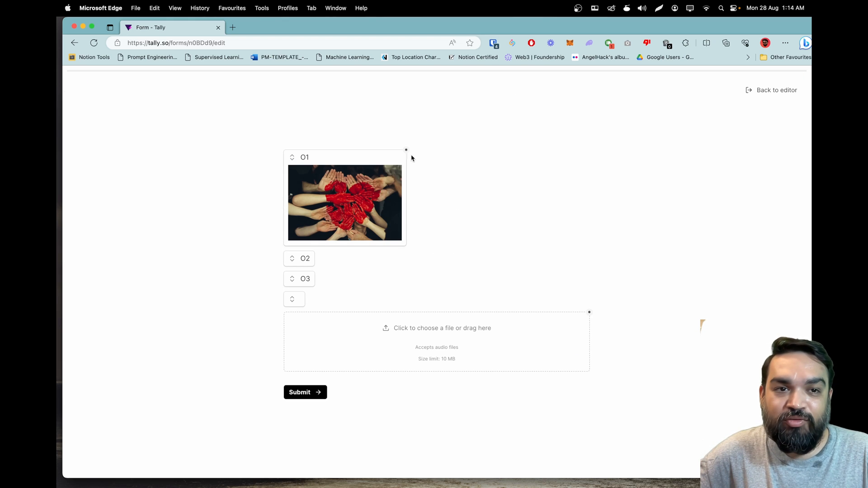
mouse_move(310, 221)
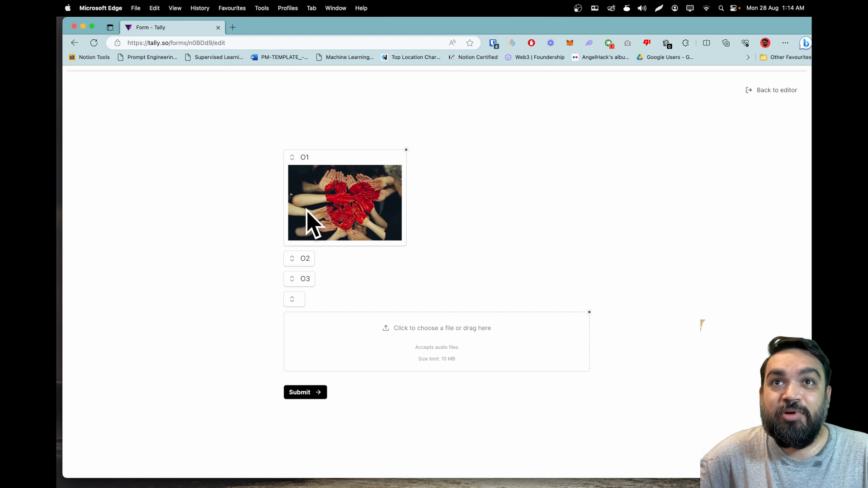
mouse_move(436, 368)
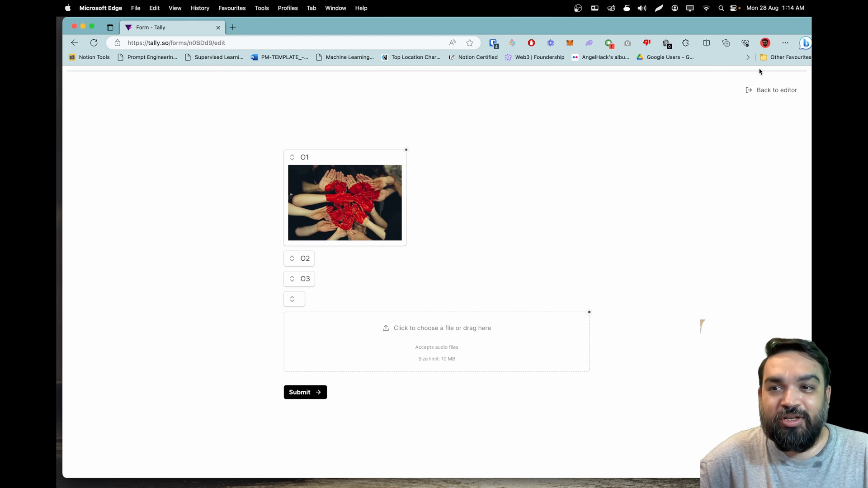
mouse_move(759, 72)
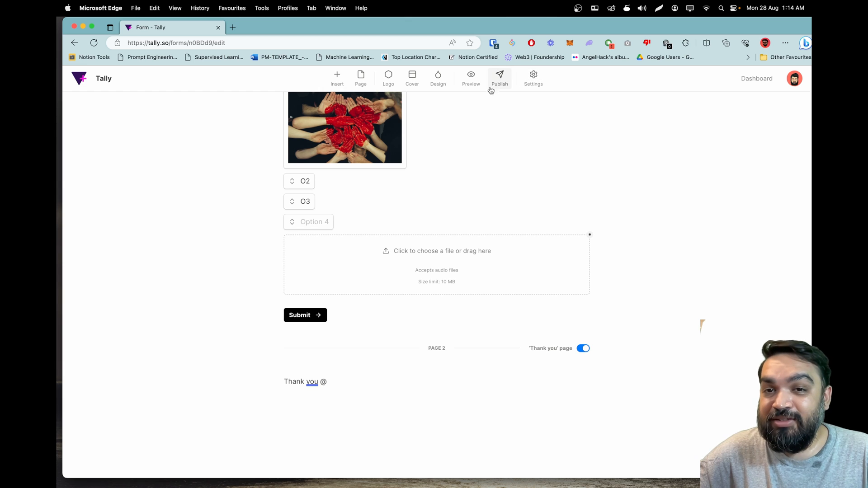
- Publish the form and browse its Integrations catalogue
click(499, 73)
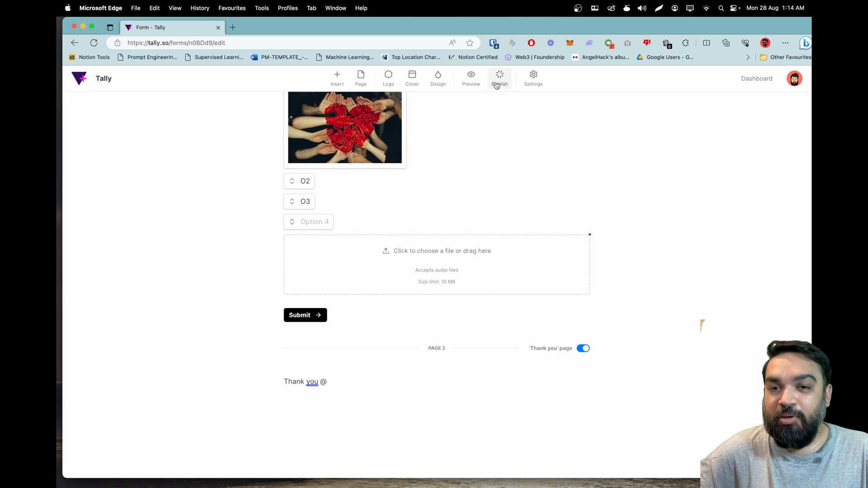
click(329, 124)
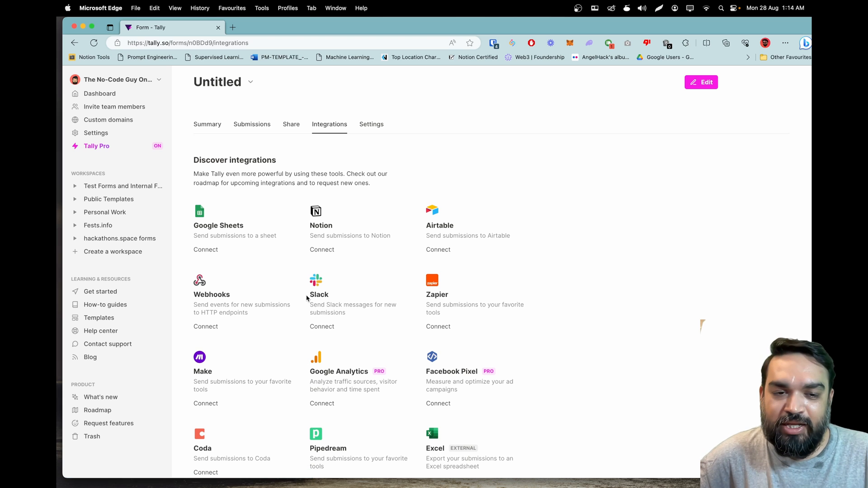
scroll(down, 3)
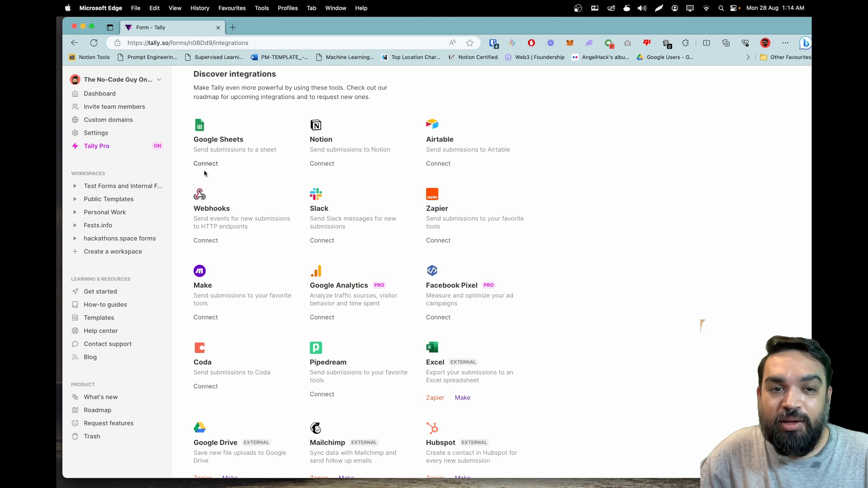
- Log in to Google and save a Google Sheets connection named S1 for submissions
click(206, 163)
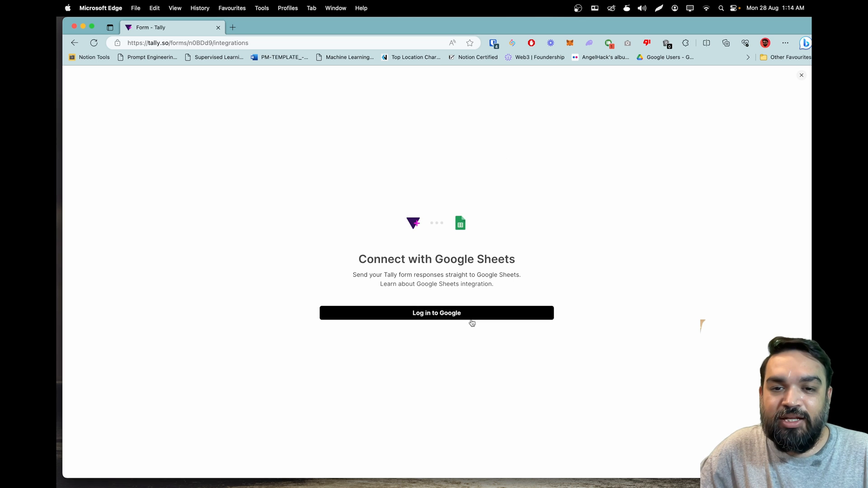
click(436, 313)
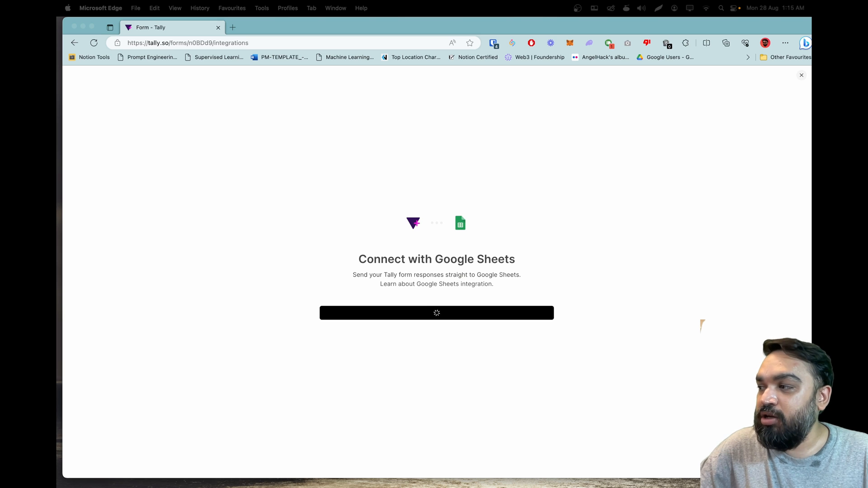
mouse_move(380, 216)
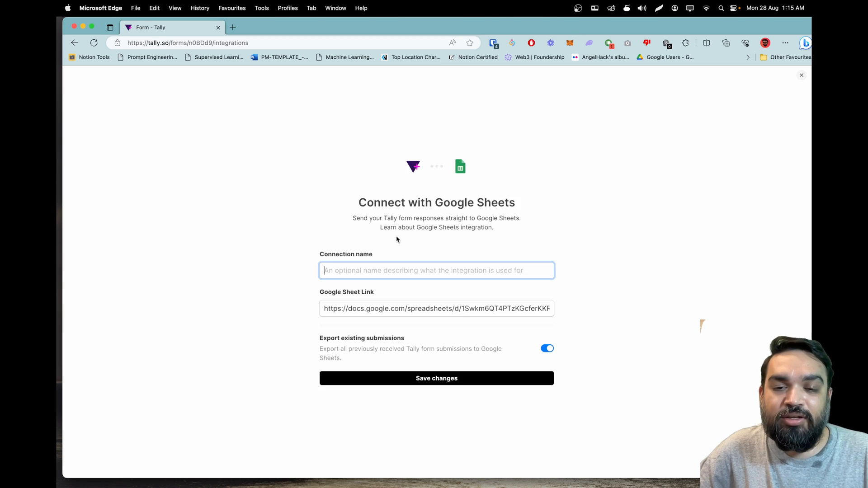
mouse_move(469, 331)
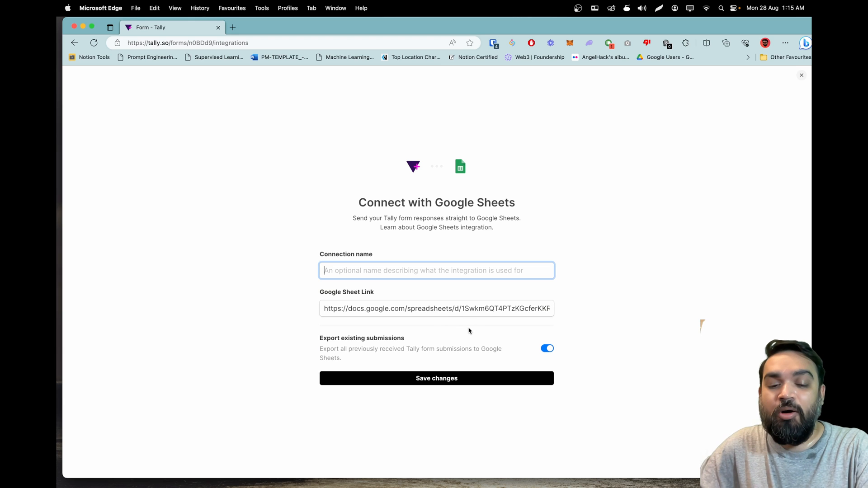
text(S1)
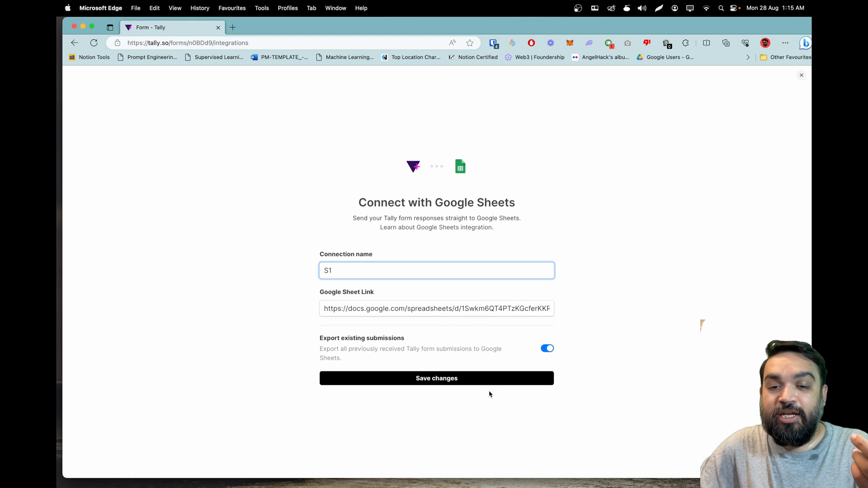
mouse_move(478, 351)
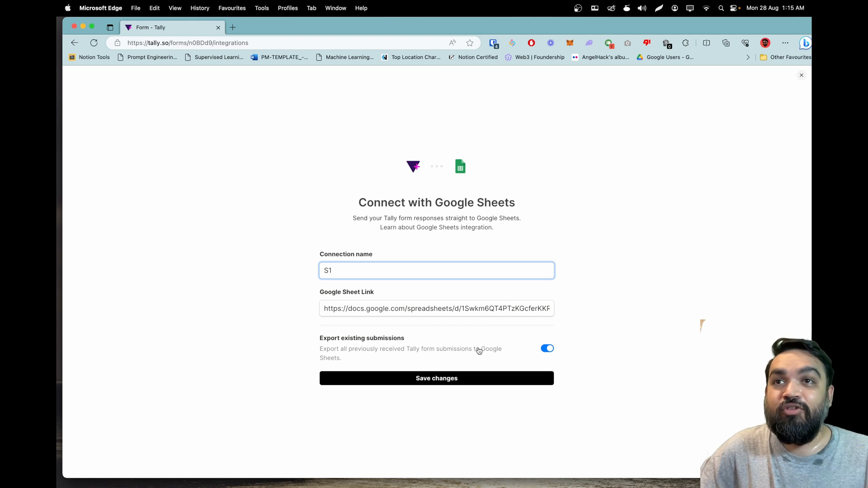
click(436, 378)
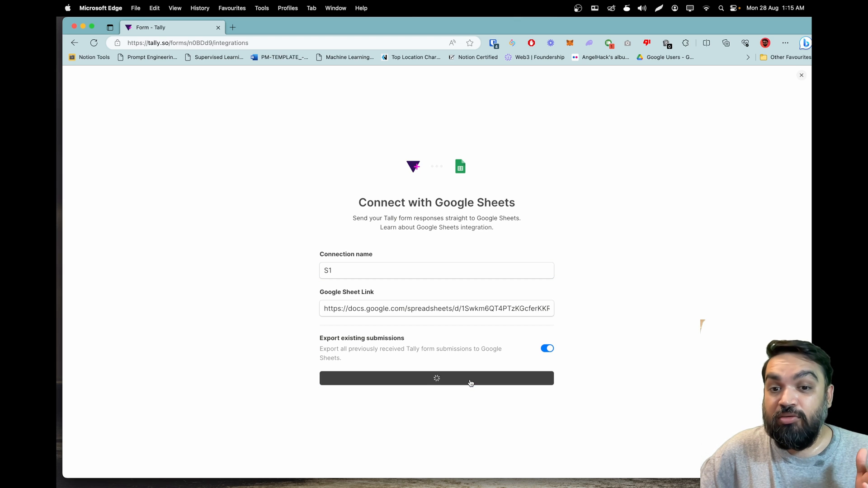
click(436, 378)
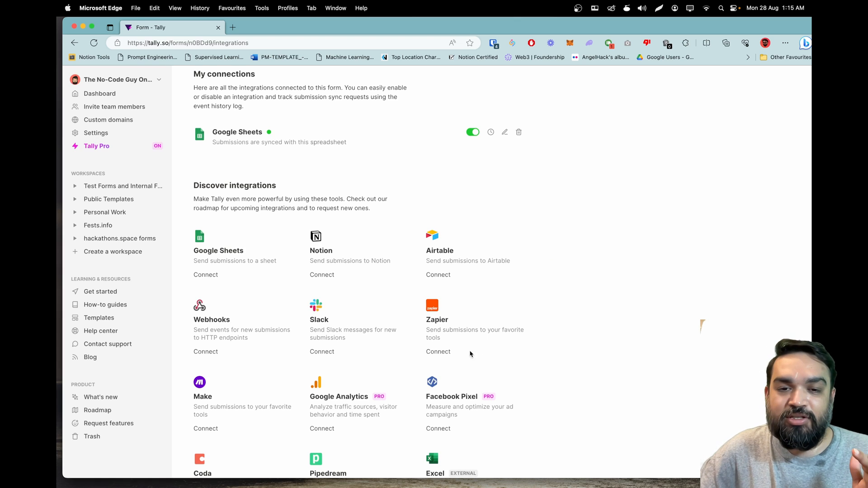
click(205, 275)
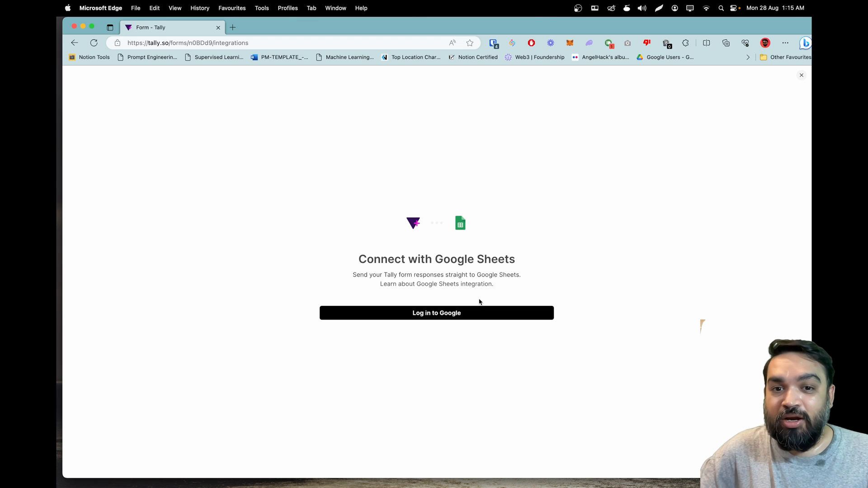
click(800, 75)
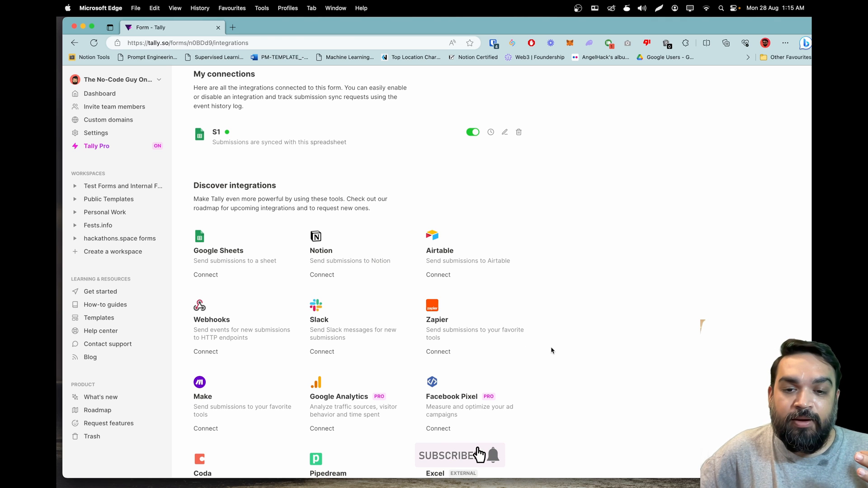
scroll(down, 3)
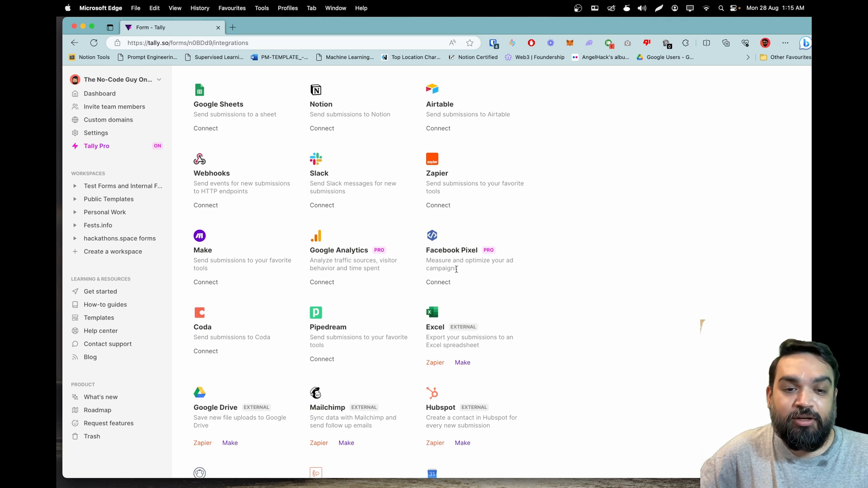
scroll(down, 3)
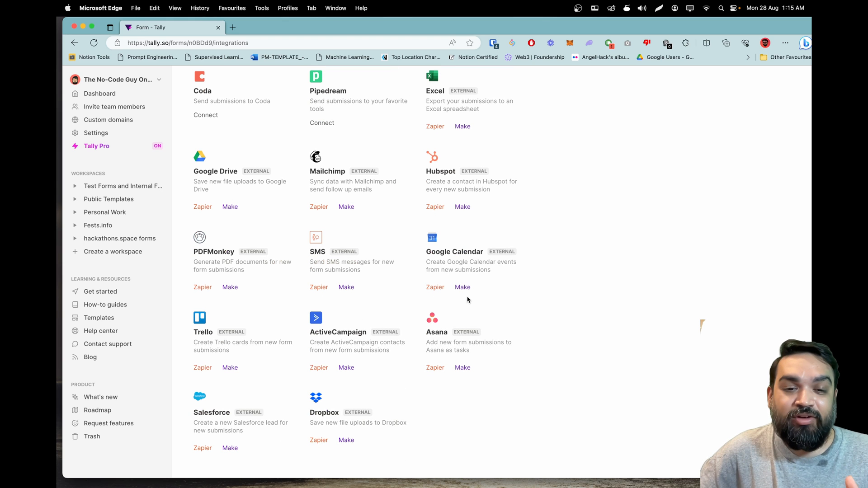
mouse_move(468, 298)
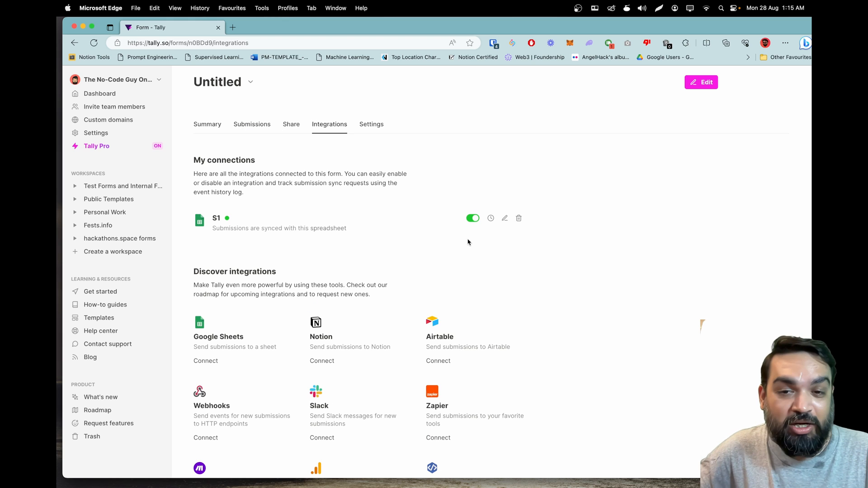
mouse_move(320, 218)
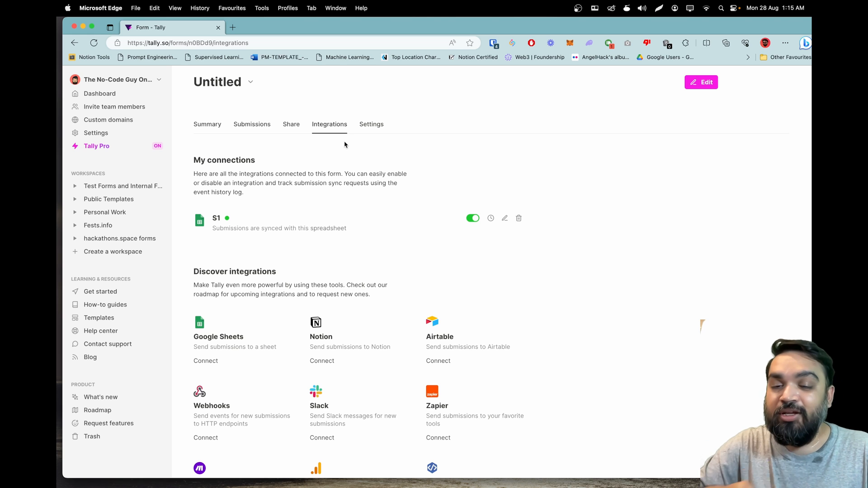
mouse_move(489, 217)
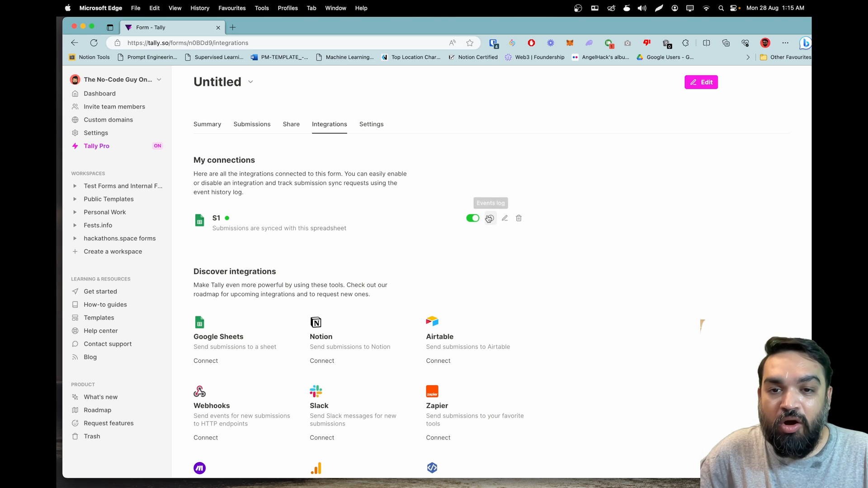
- Check S1's empty events log, return to the editor and scroll the insert-block list
click(489, 217)
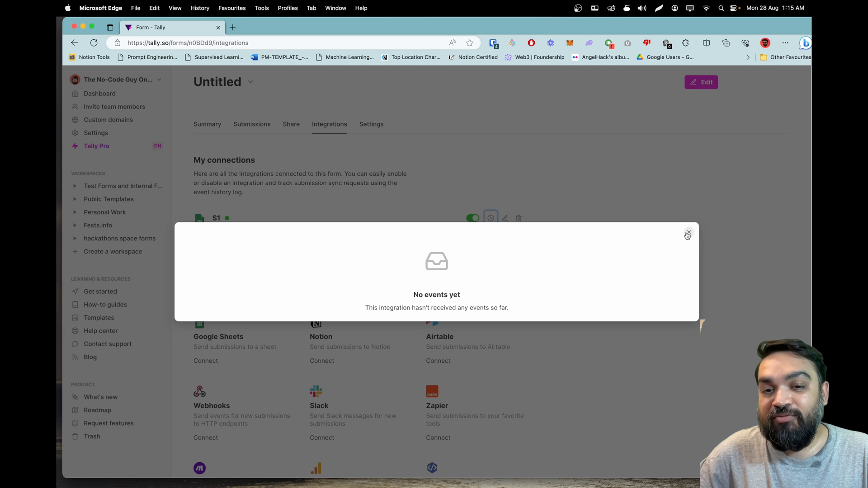
click(688, 234)
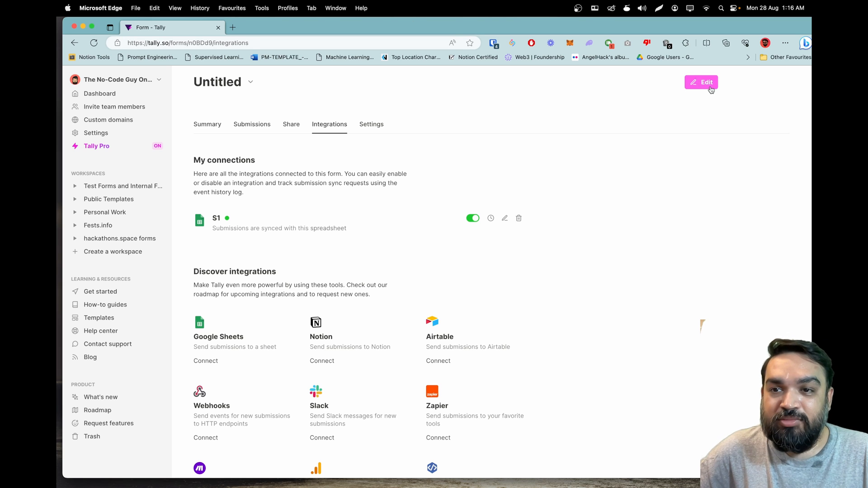
click(701, 82)
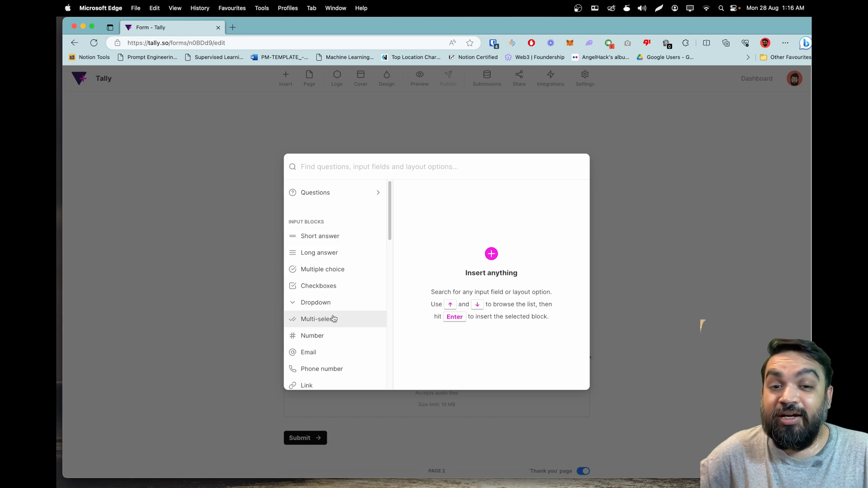
scroll(down, 3)
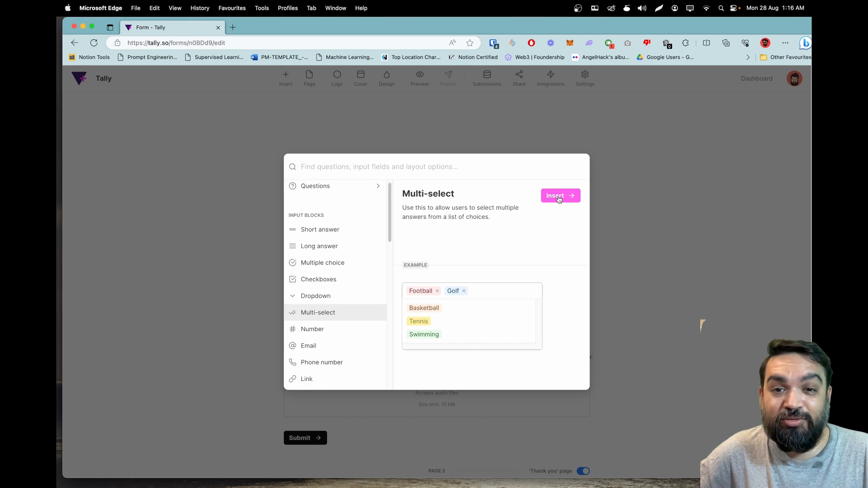
- Insert a Multi-select question with options Red, Blue, Organe and Yellow
click(560, 195)
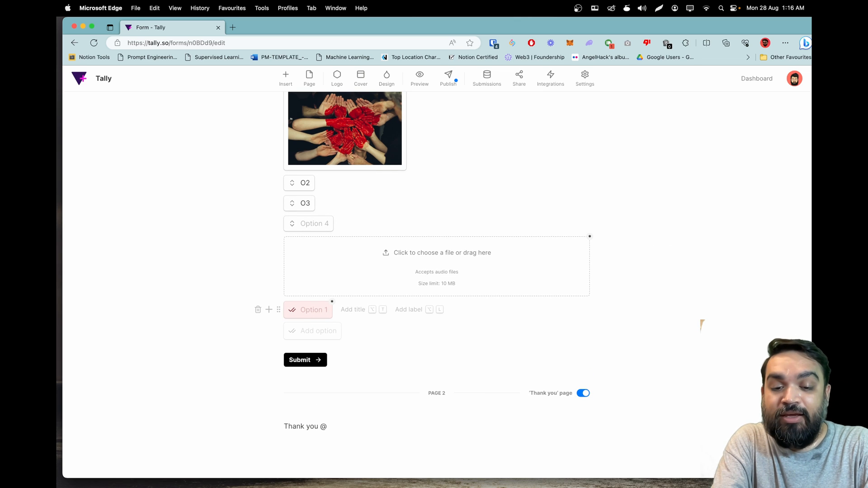
text(R)
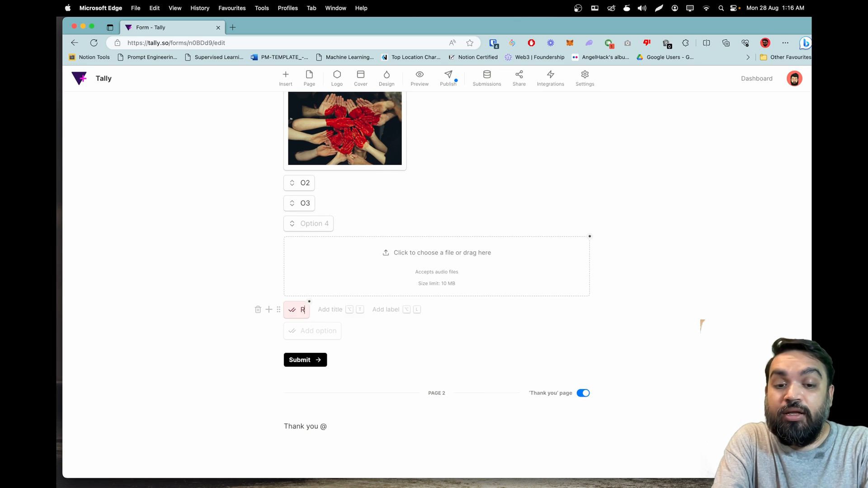
text(ed)
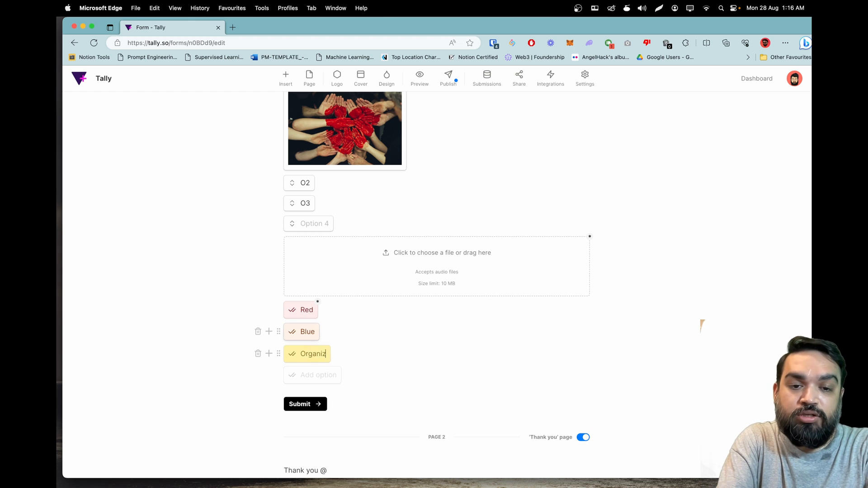
text(Yellow)
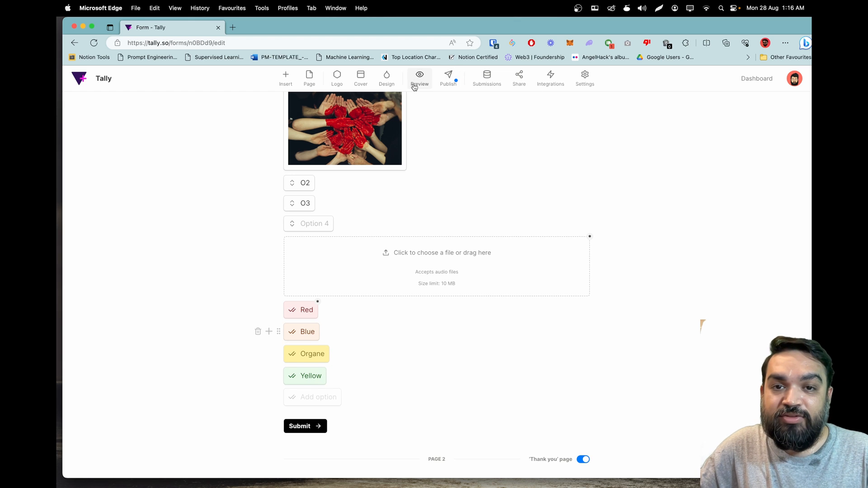
click(419, 77)
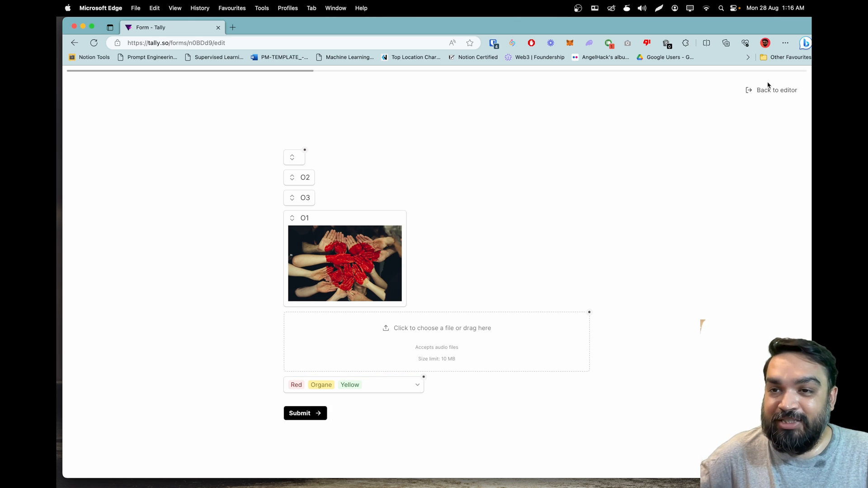
click(777, 89)
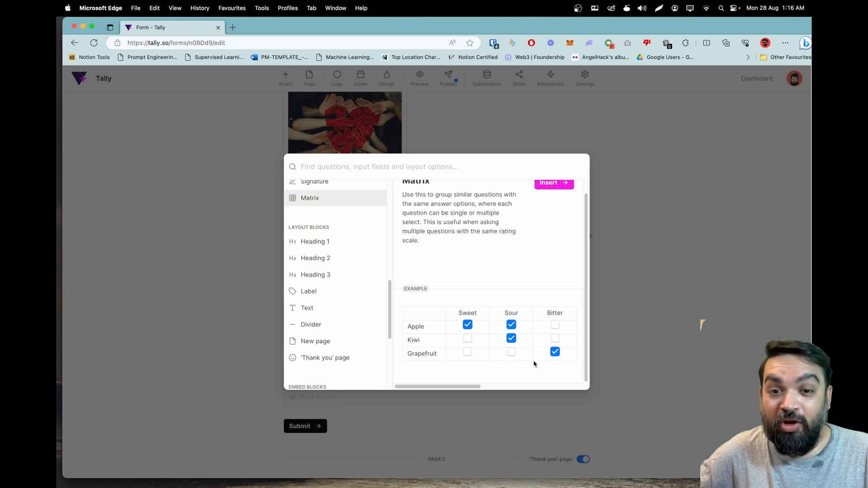
mouse_move(425, 342)
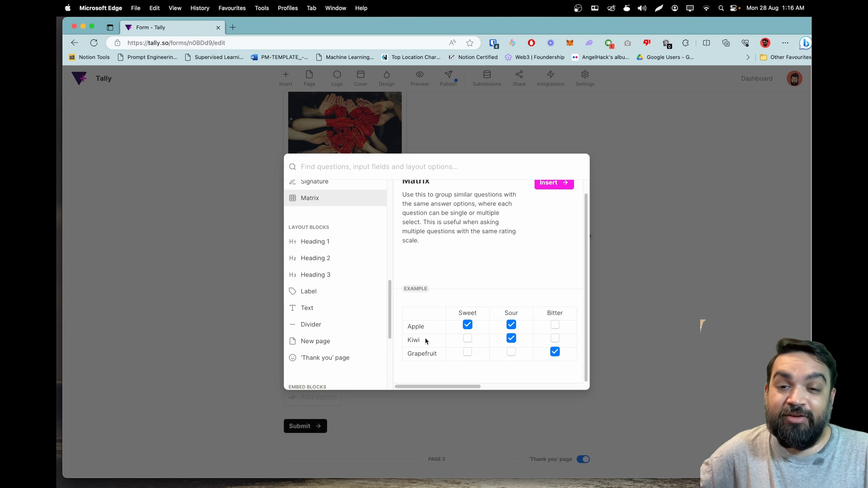
mouse_move(443, 321)
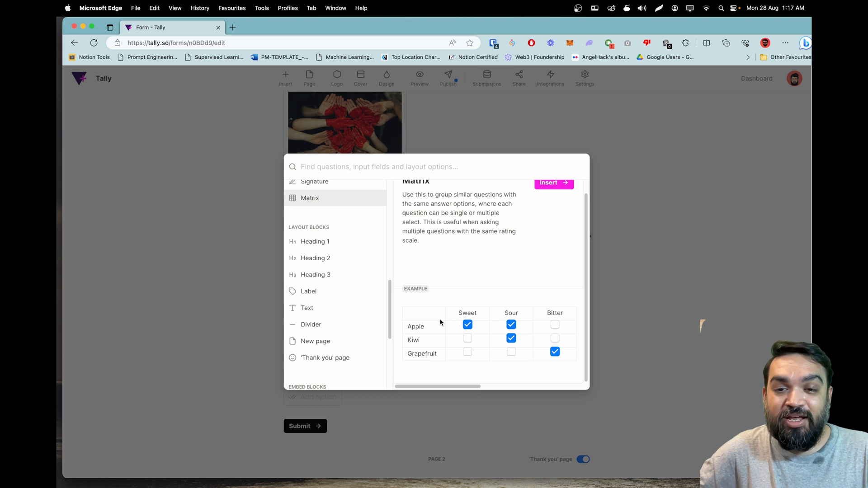
mouse_move(509, 306)
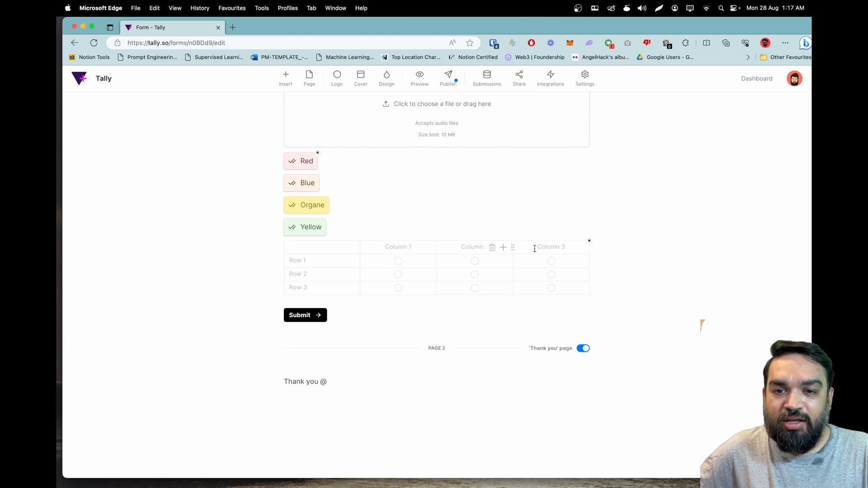
- Extend the matrix to five columns labelled 1–5 and name the rows Q1, Q2, Q3
click(502, 247)
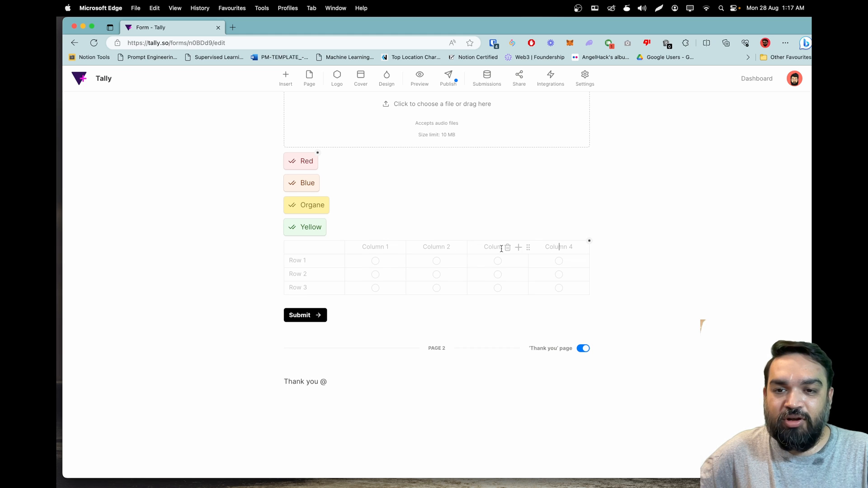
click(517, 247)
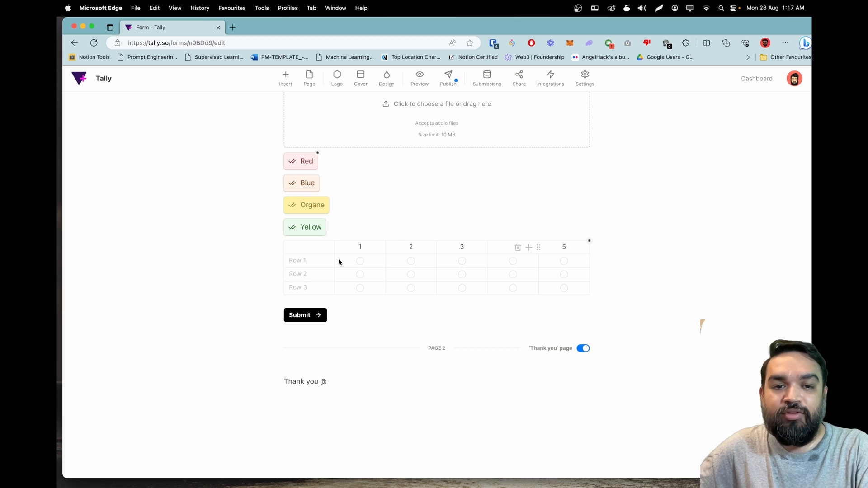
text(Q)
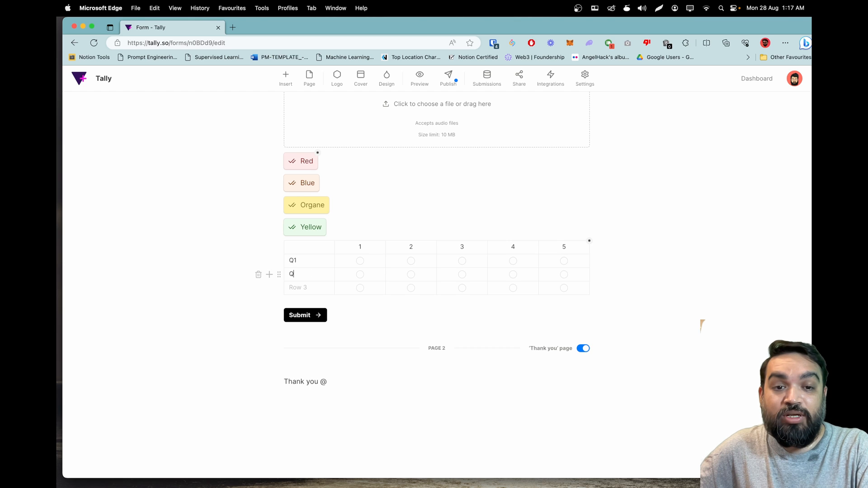
text(2)
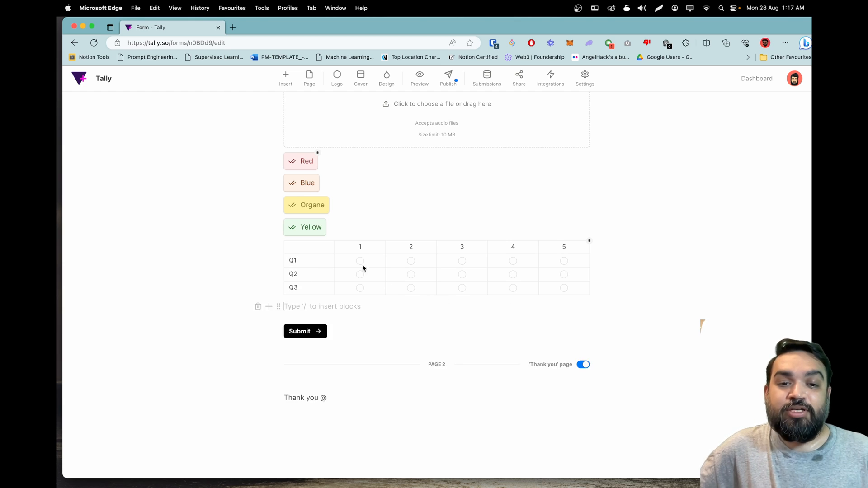
click(419, 78)
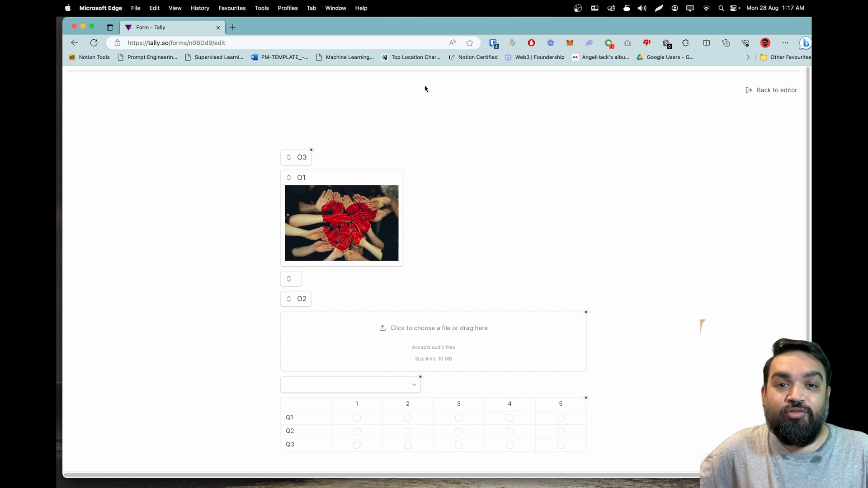
click(458, 377)
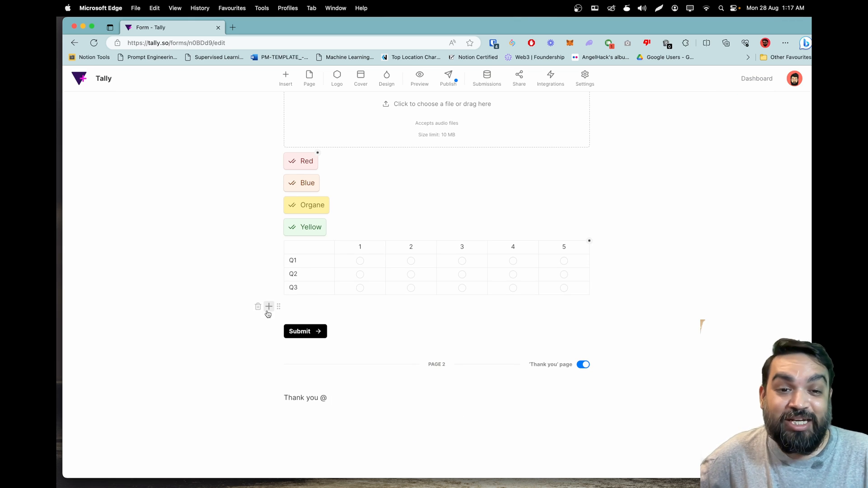
mouse_move(269, 306)
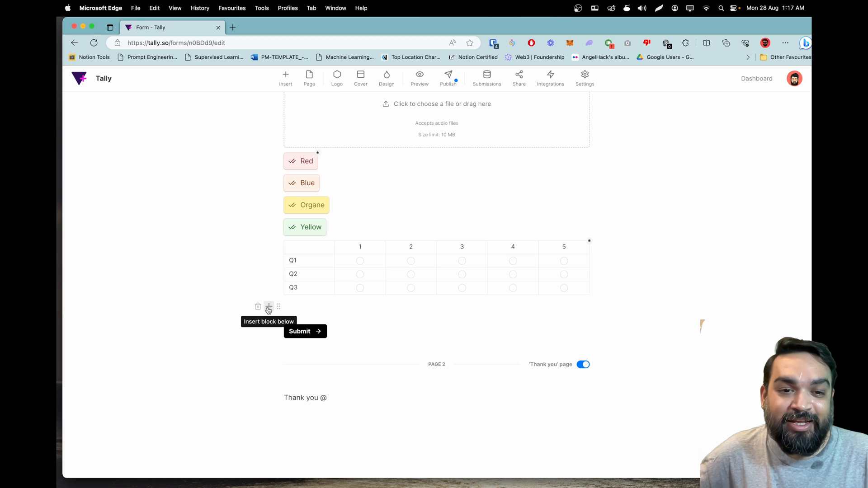
- Insert a Signature block on the empty line below the Q1–Q3 matrix
click(269, 307)
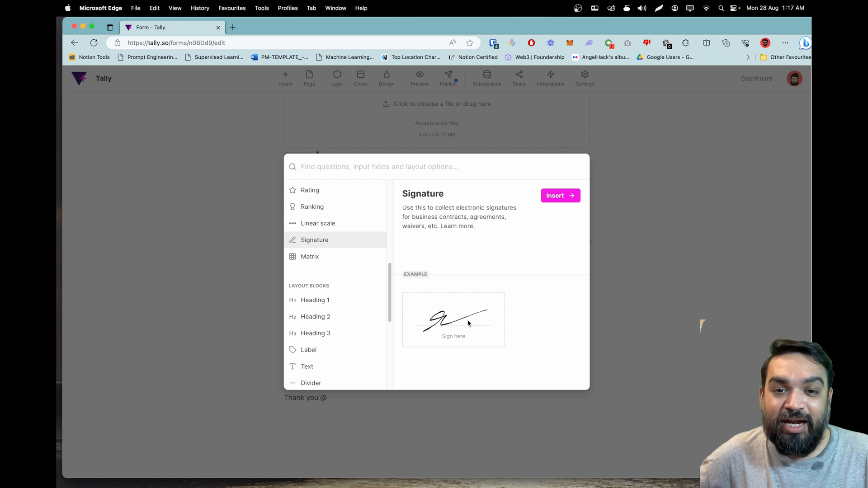
click(559, 195)
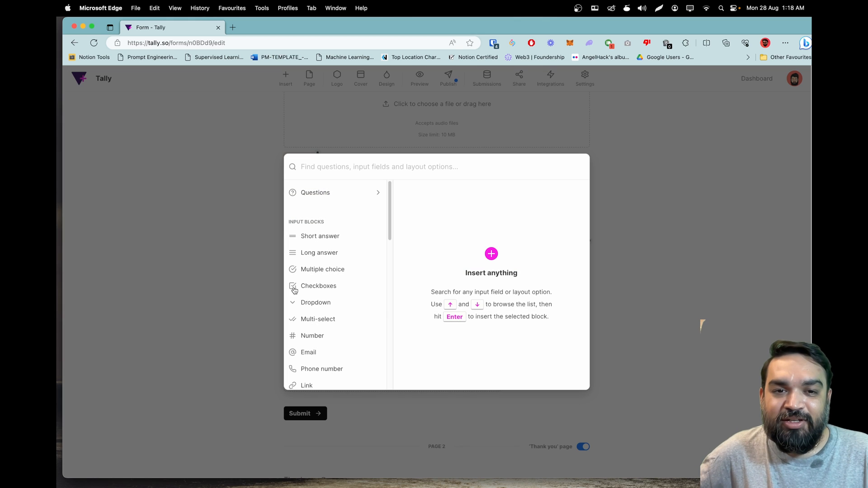
scroll(down, 3)
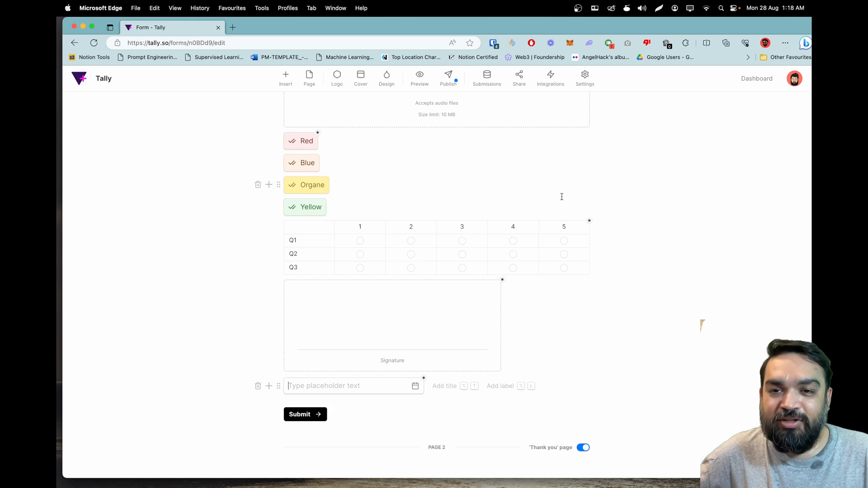
- Make the date field required with Disable days on, blocking Mondays and future dates
scroll(down, 3)
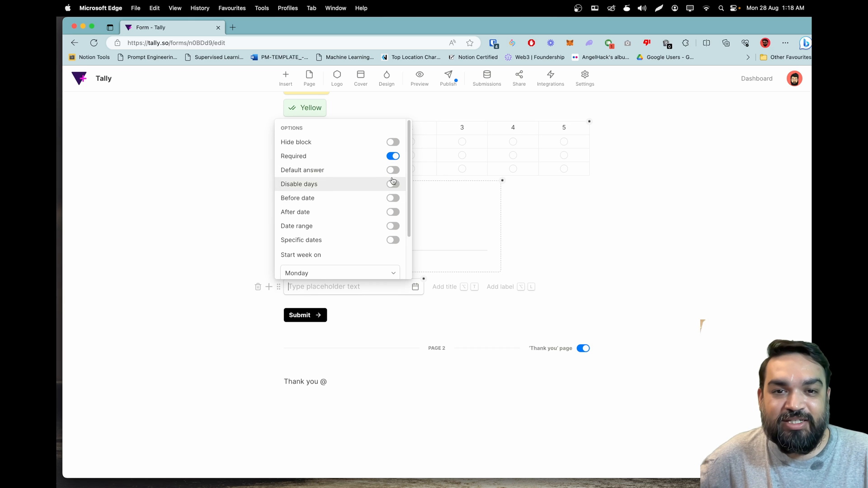
click(392, 184)
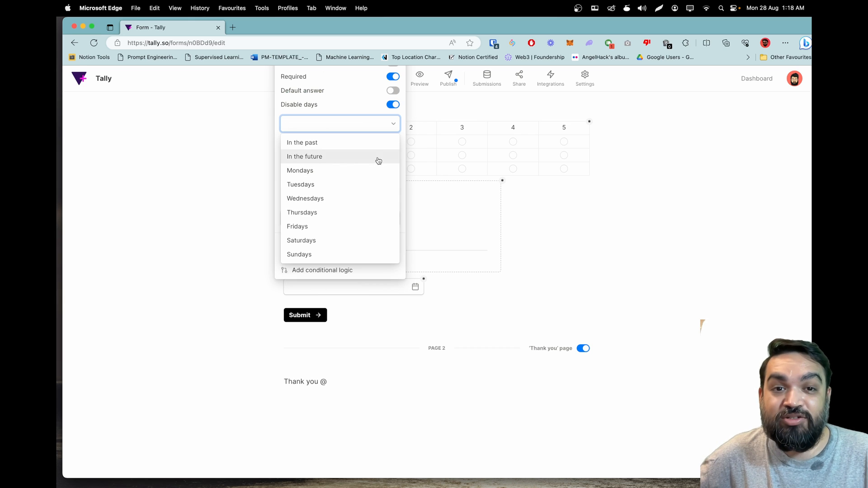
mouse_move(354, 171)
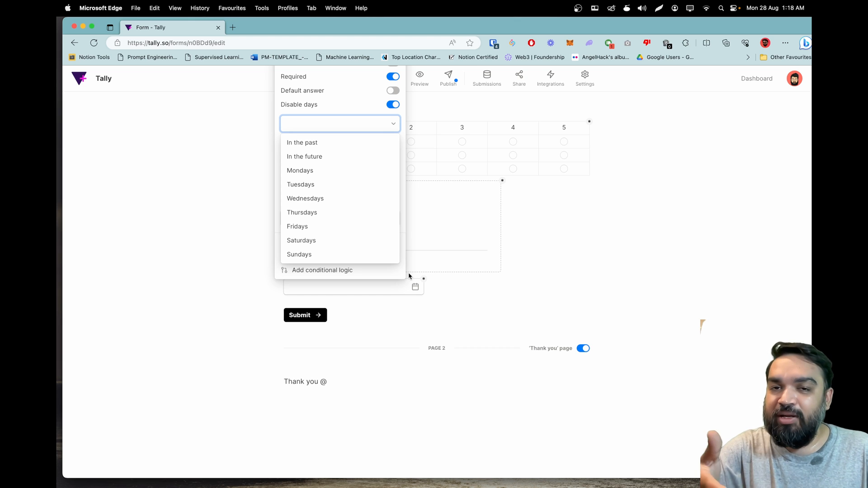
click(304, 157)
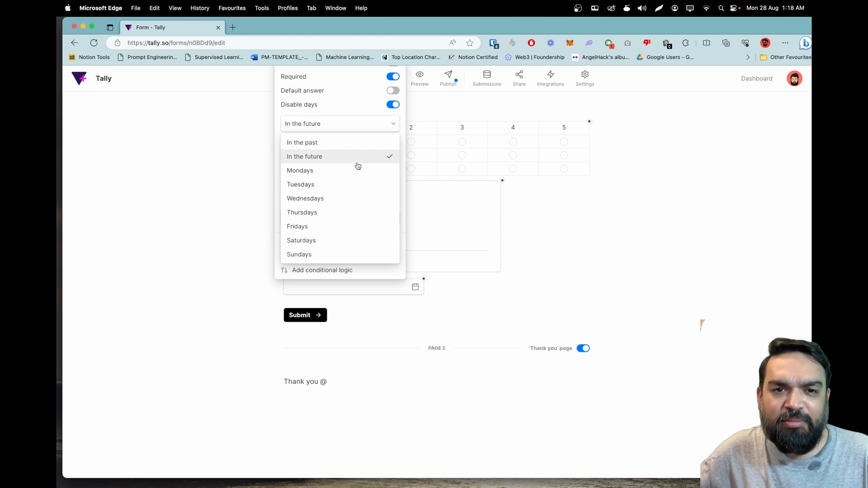
click(299, 170)
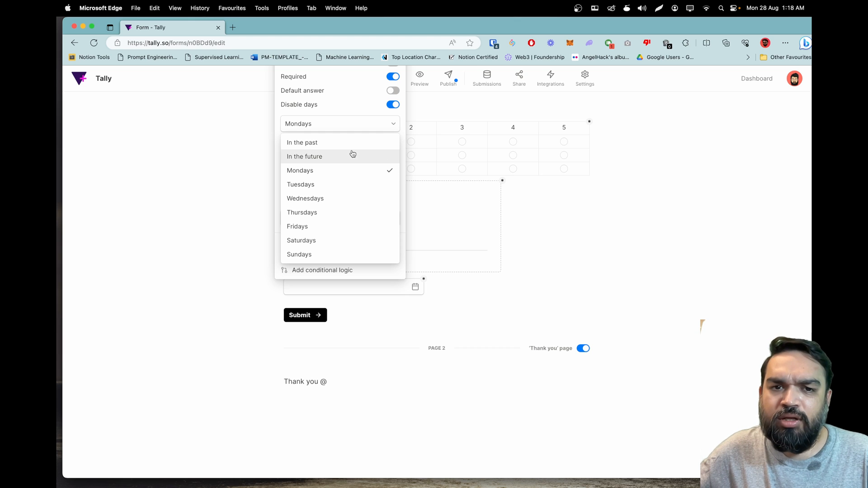
mouse_move(366, 192)
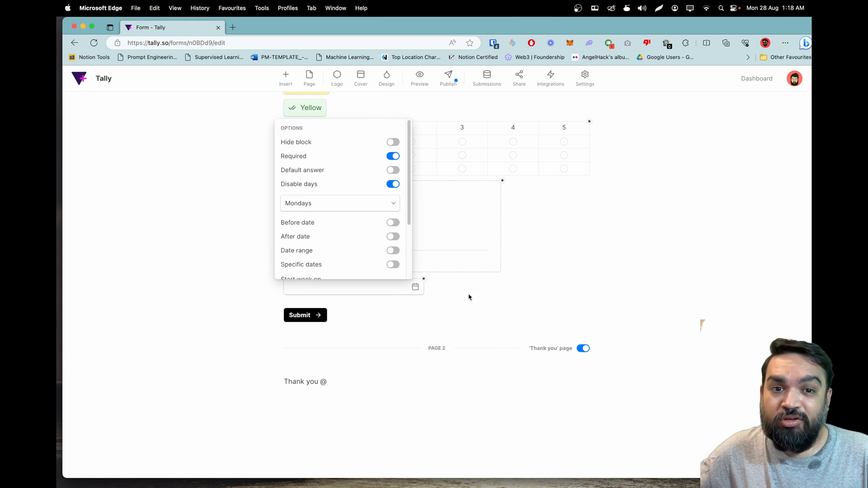
click(392, 222)
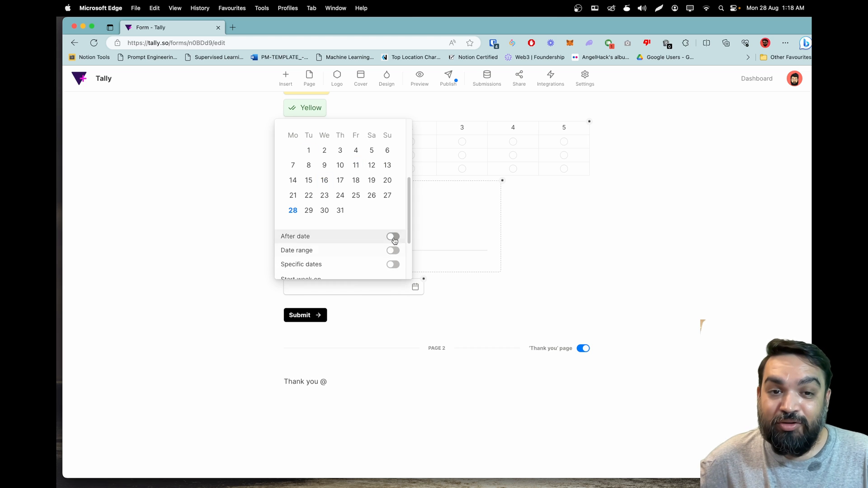
scroll(down, 3)
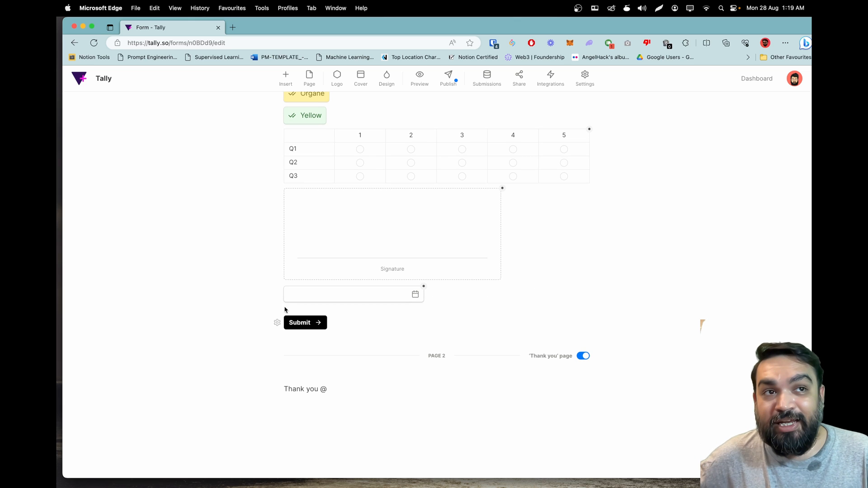
click(352, 294)
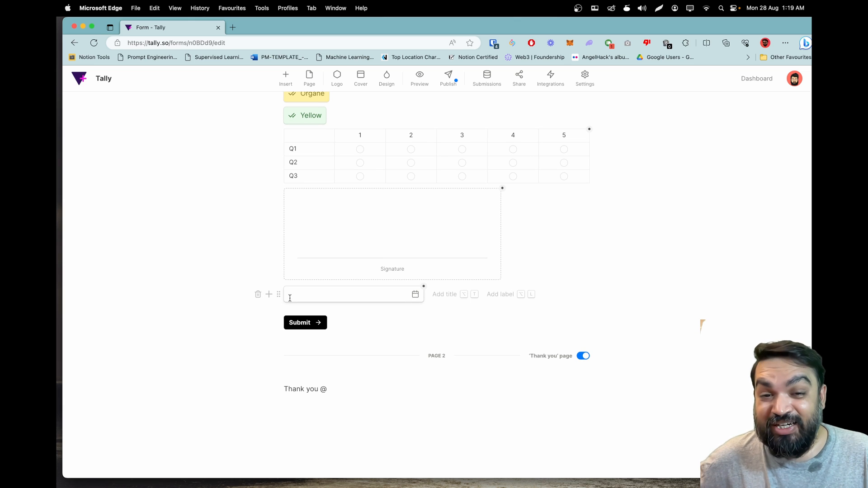
mouse_move(278, 293)
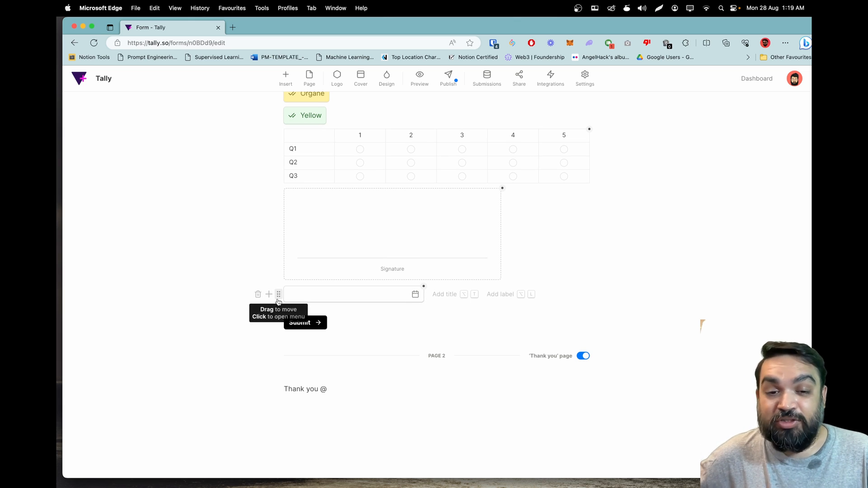
scroll(up, 3)
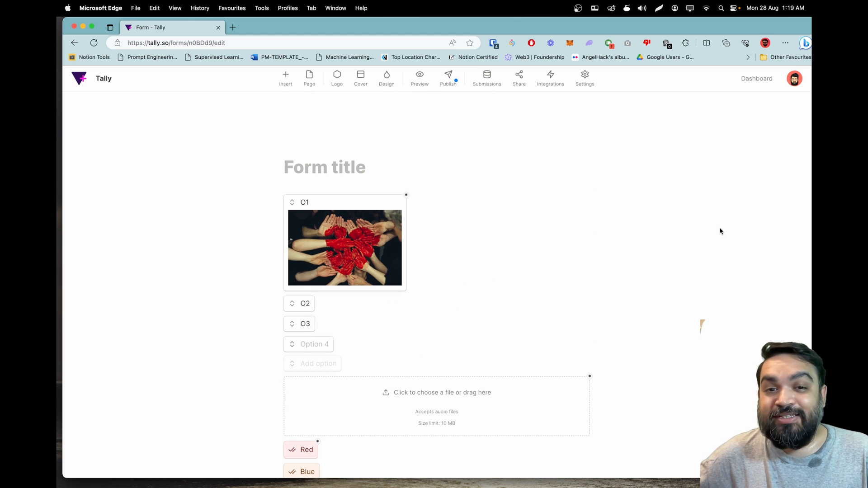
mouse_move(742, 205)
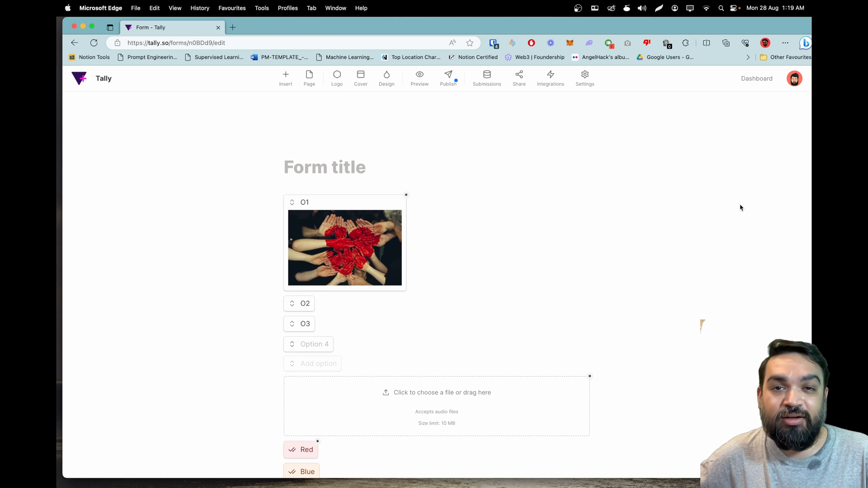
mouse_move(703, 215)
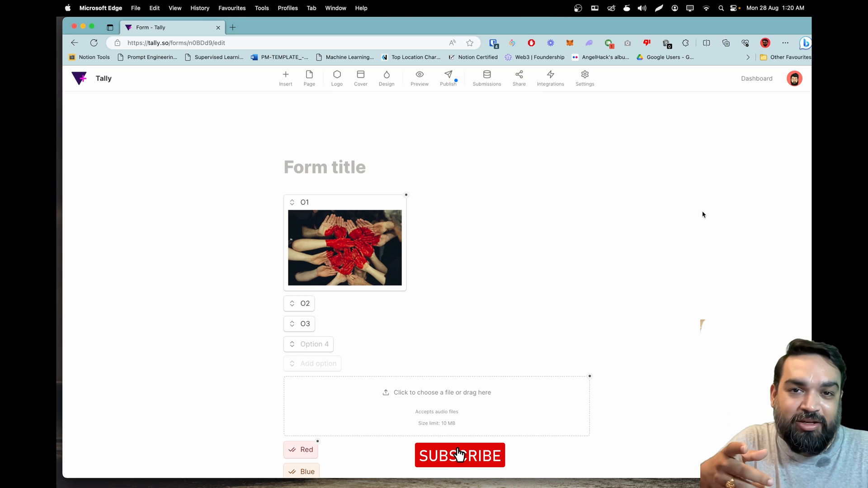
click(460, 455)
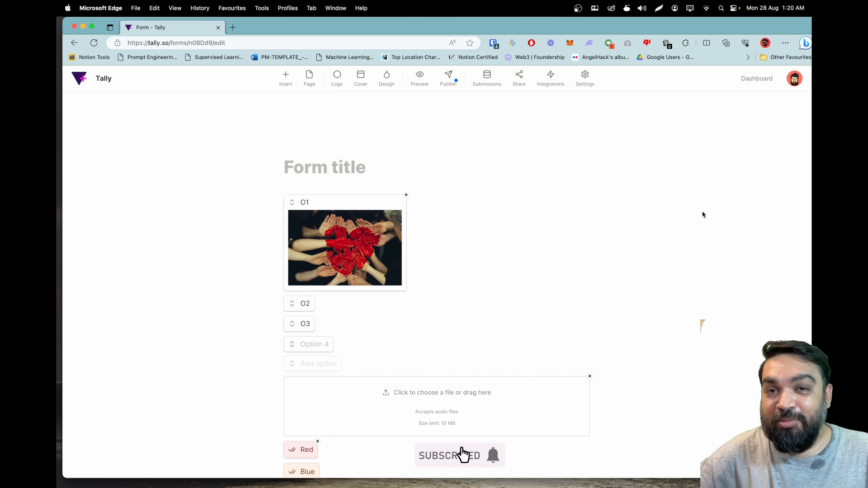